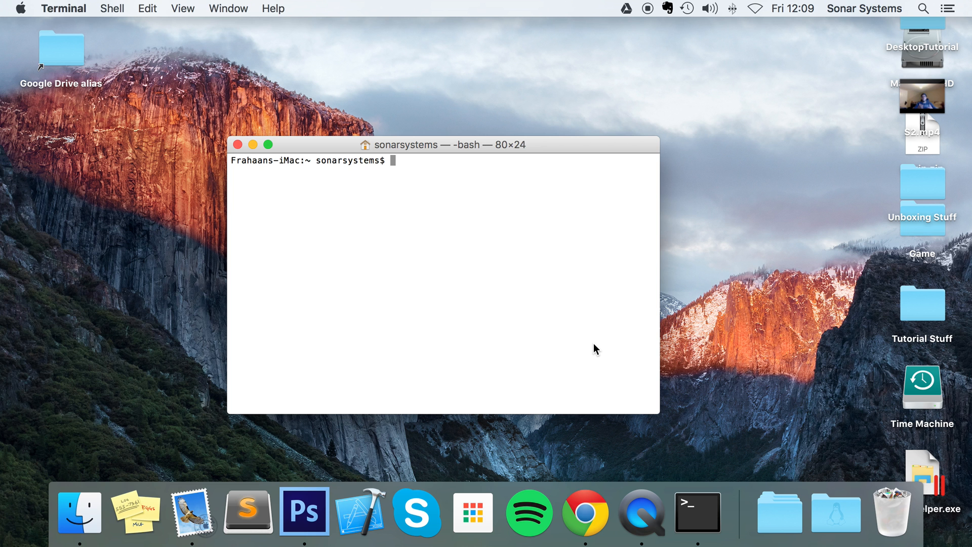
{"action": "mouse_move", "coordinate": [414, 509]}
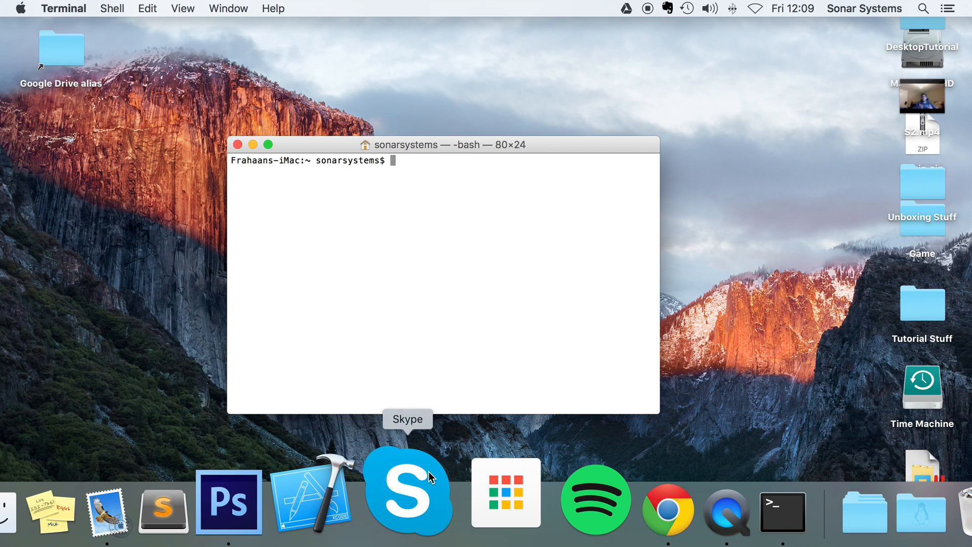
{"action": "mouse_move", "coordinate": [426, 484]}
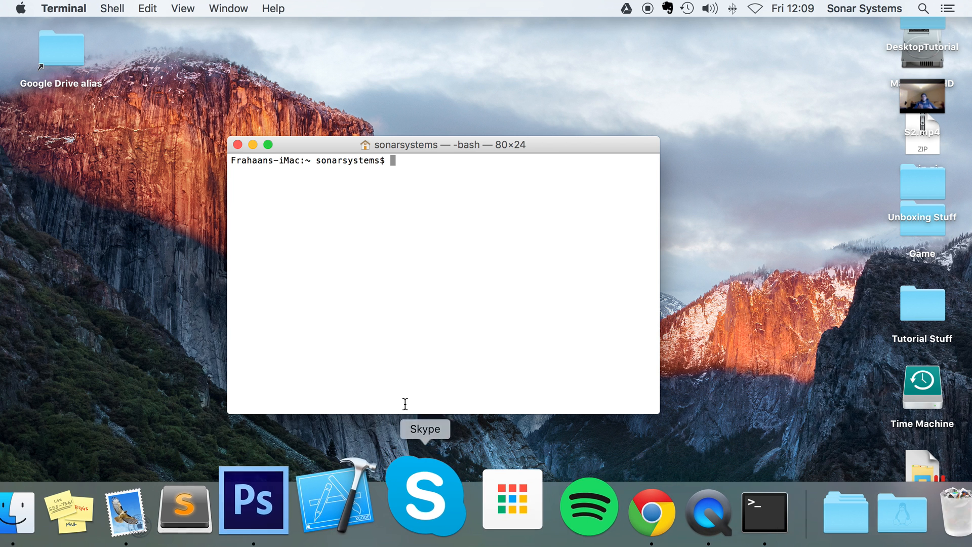
{"action": "mouse_move", "coordinate": [424, 499]}
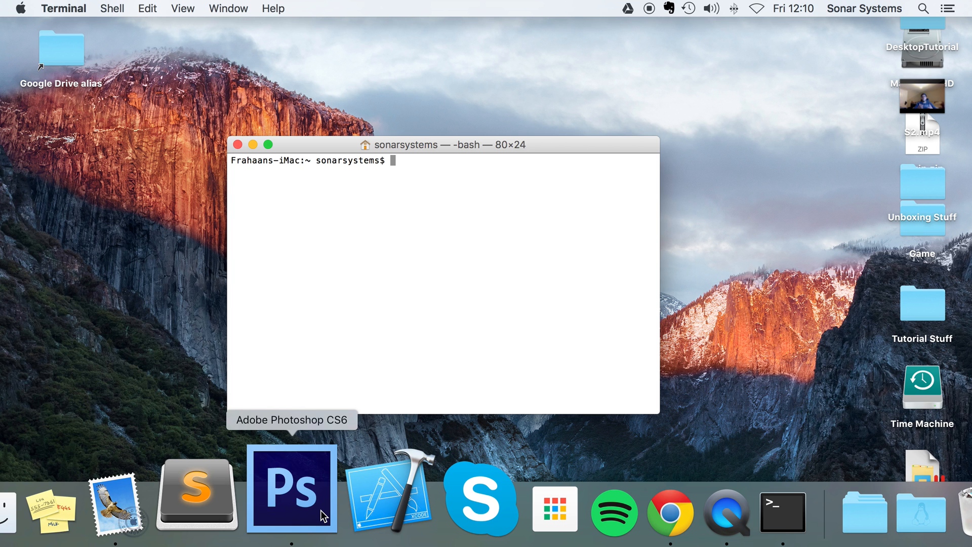
{"action": "mouse_move", "coordinate": [369, 490]}
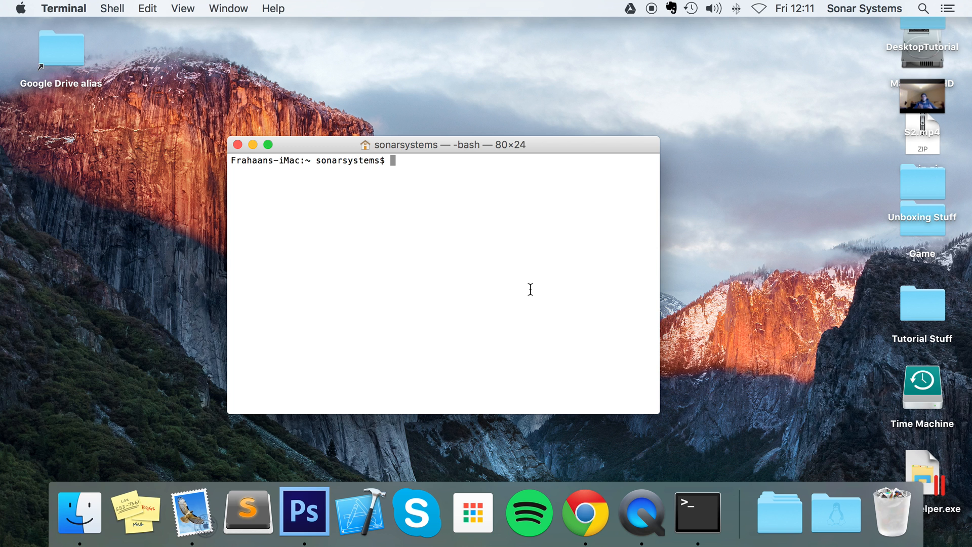
- Check the shell environment with printenv and an echo $ command
{"action": "type", "text": "printenv"}
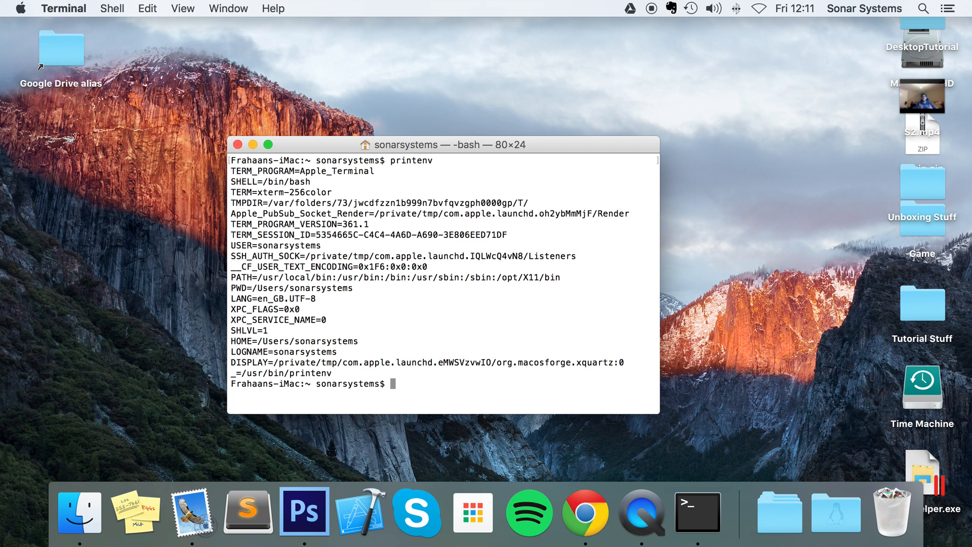
{"action": "mouse_move", "coordinate": [249, 133]}
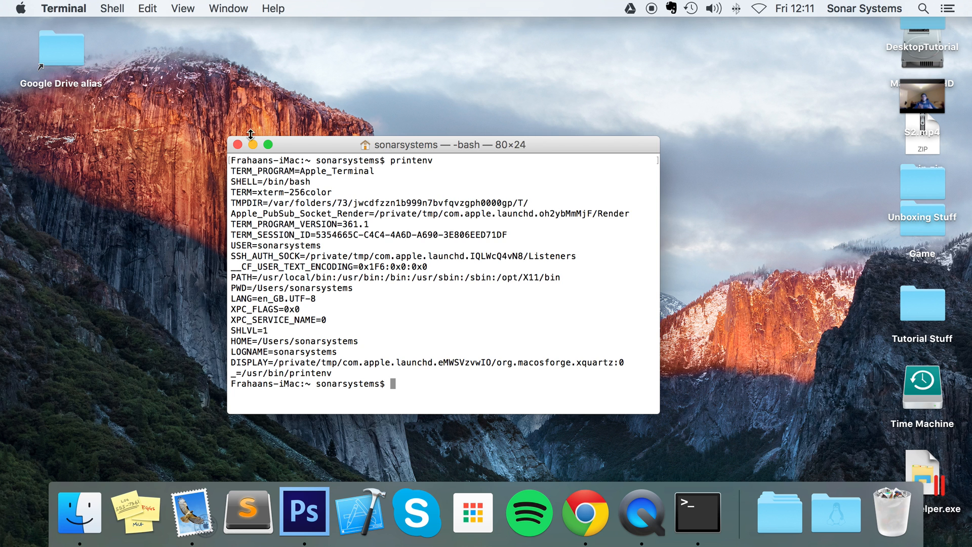
{"action": "mouse_move", "coordinate": [256, 367]}
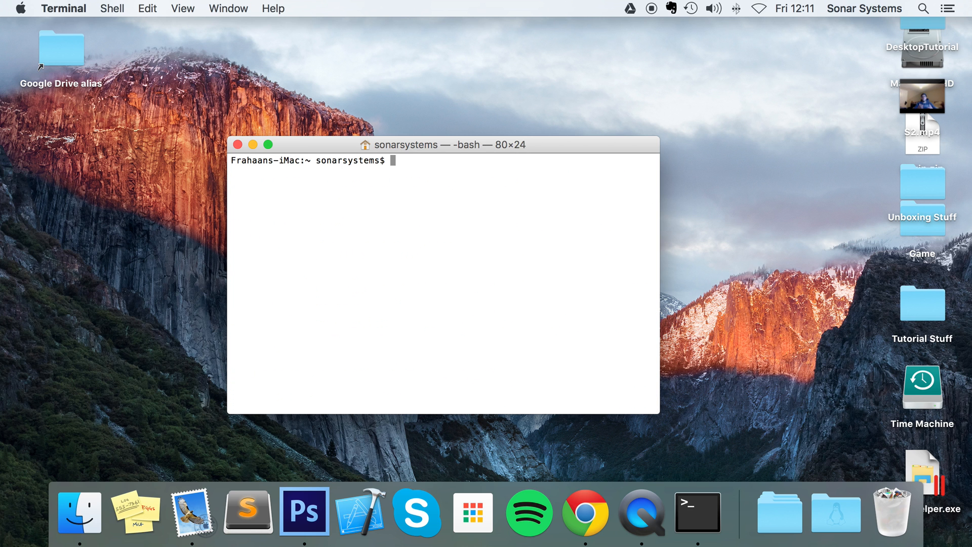
{"action": "type", "text": "printenv"}
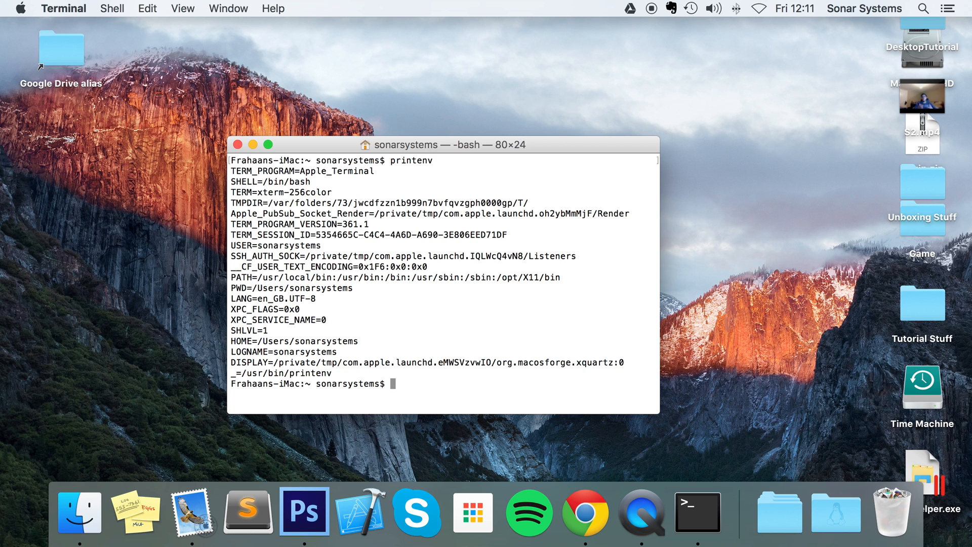
{"action": "mouse_move", "coordinate": [265, 345]}
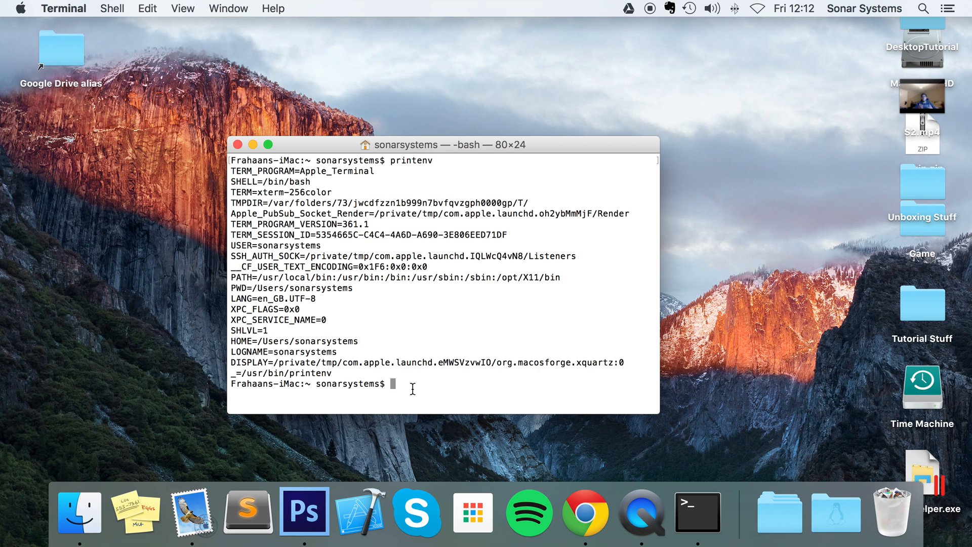
{"action": "type", "text": "e"}
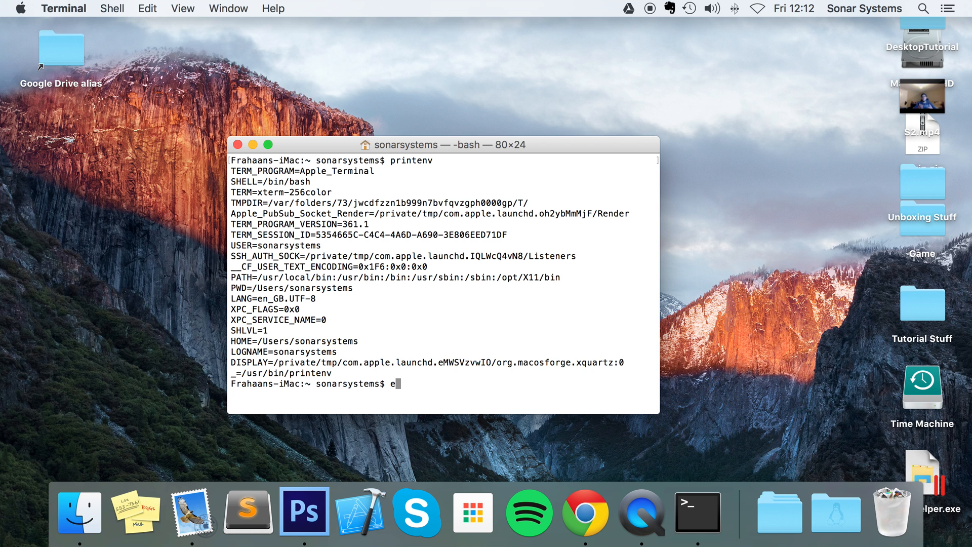
{"action": "type", "text": "cho"}
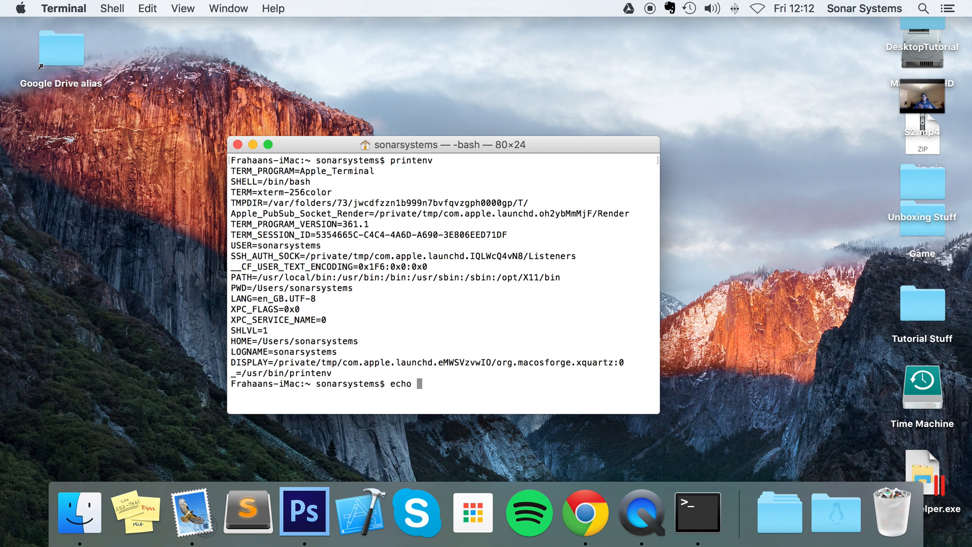
{"action": "type", "text": "$"}
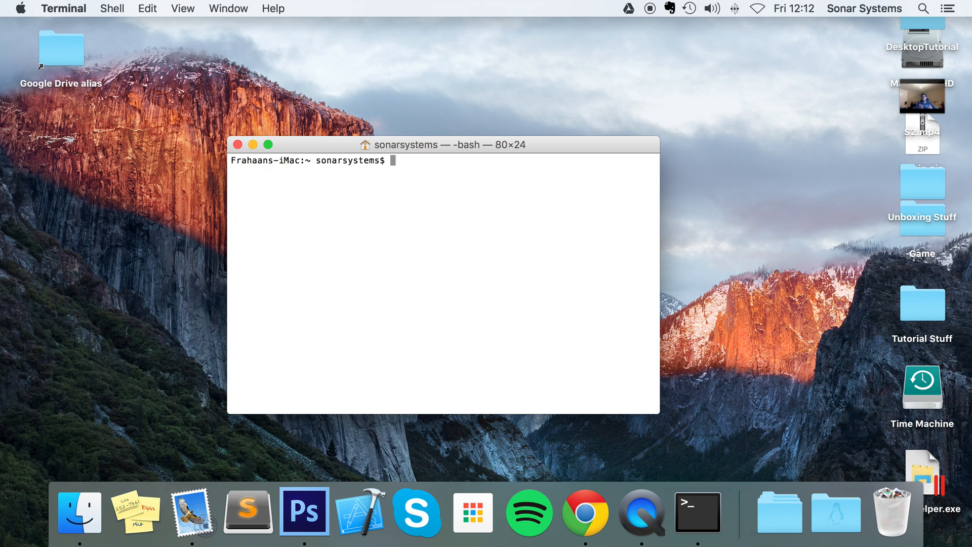
- Create ~/.bash_profile in the home folder with touch
{"action": "type", "text": "to"}
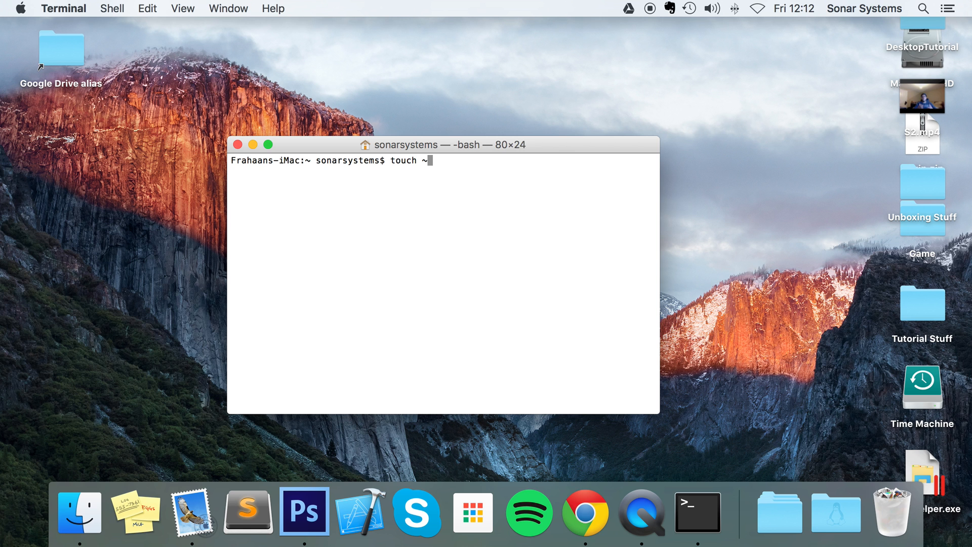
{"action": "type", "text": "/.bash"}
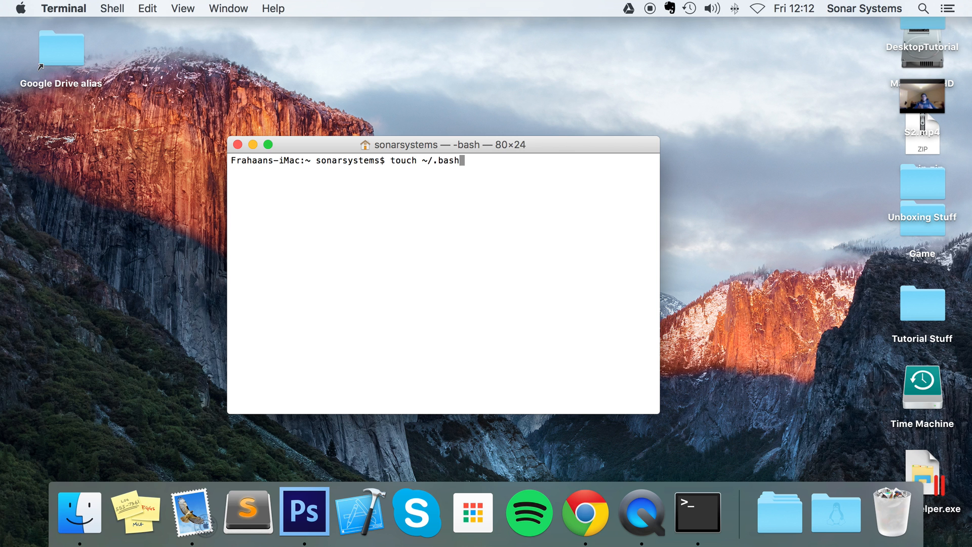
{"action": "type", "text": "_"}
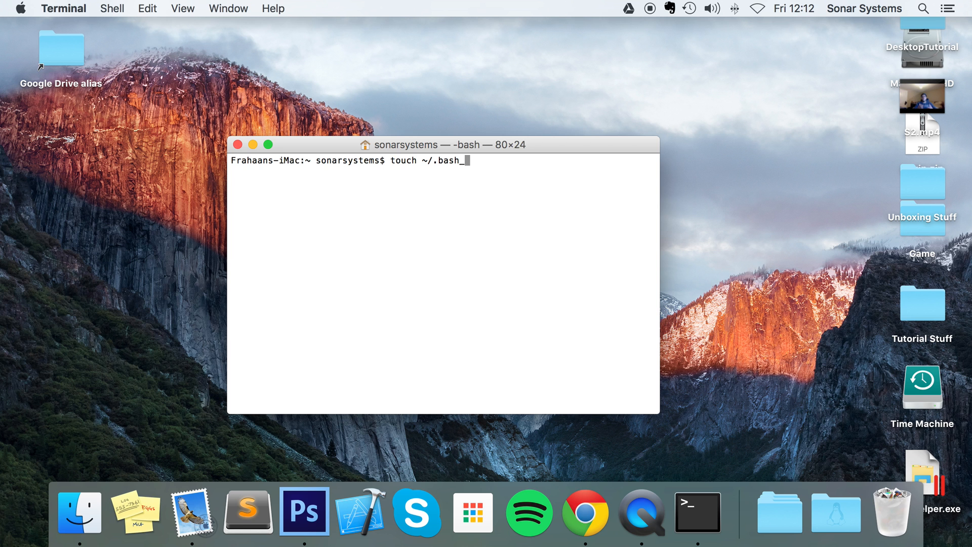
{"action": "type", "text": "profile"}
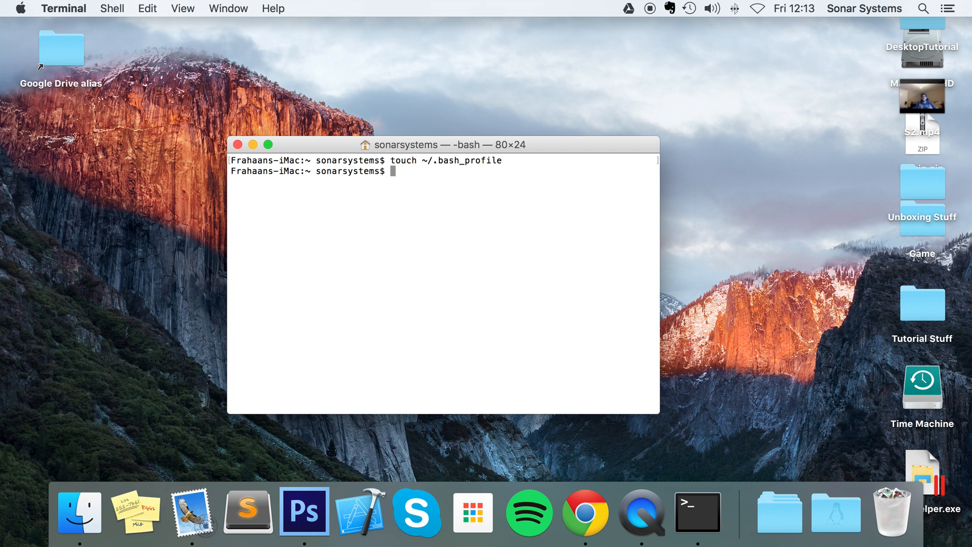
- Open ~/.bash_profile in the nano editor
{"action": "type", "text": "nano ~/.ba"}
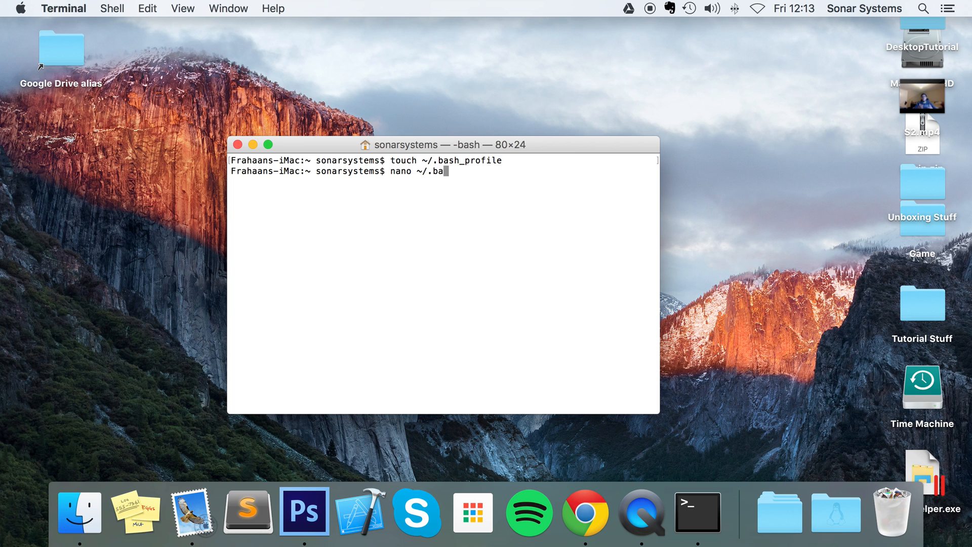
{"action": "type", "text": "sh_profile"}
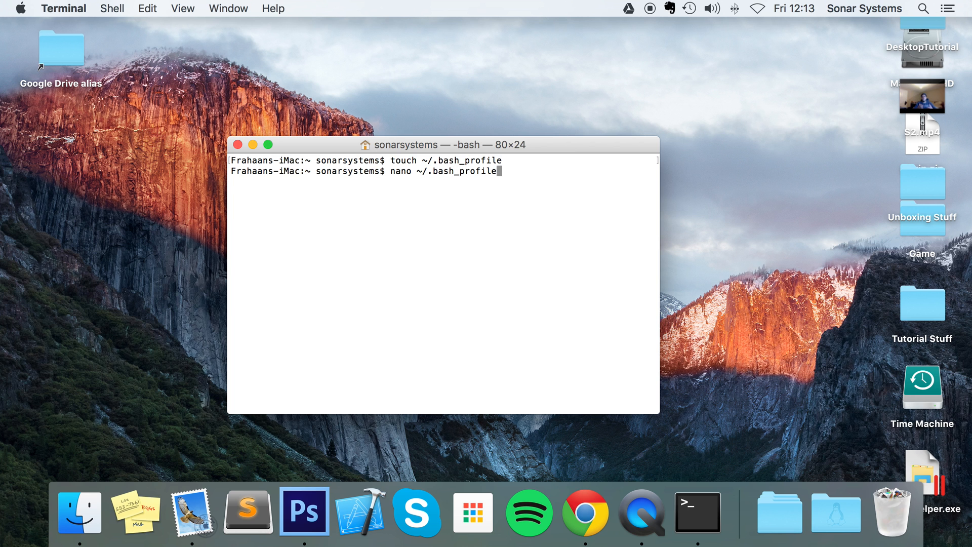
{"action": "key", "text": "Return"}
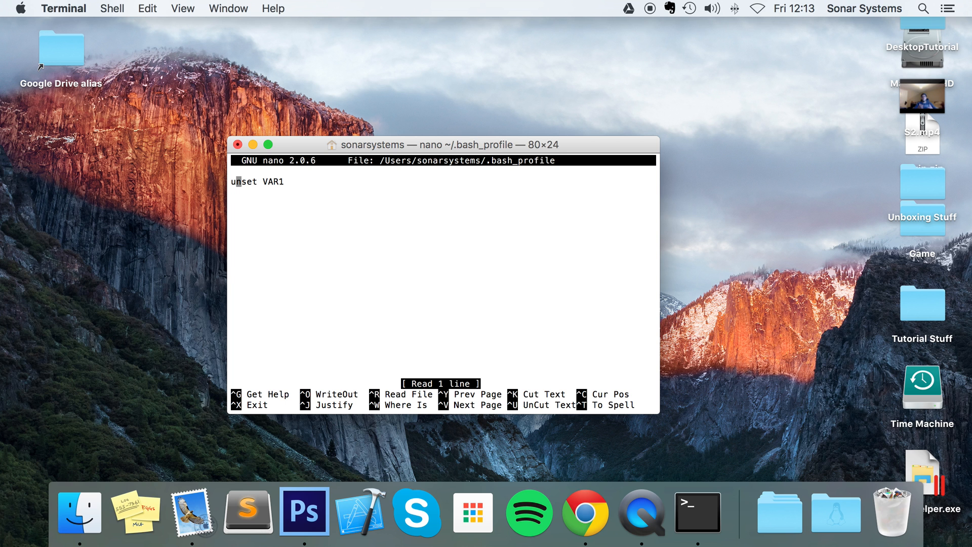
- Replace the unset VAR1 line with export VAR56=89, then save and exit nano
{"action": "key", "text": "BackSpace"}
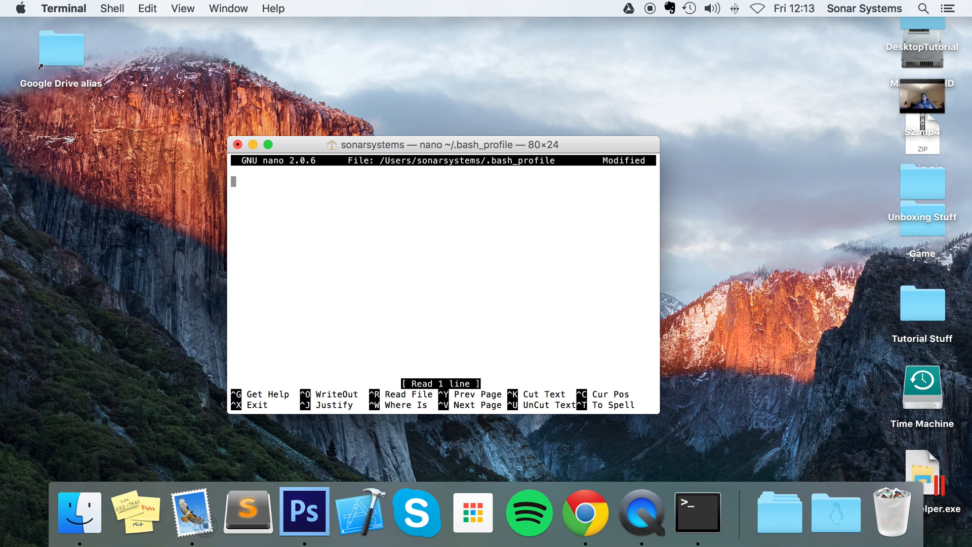
{"action": "type", "text": "export"}
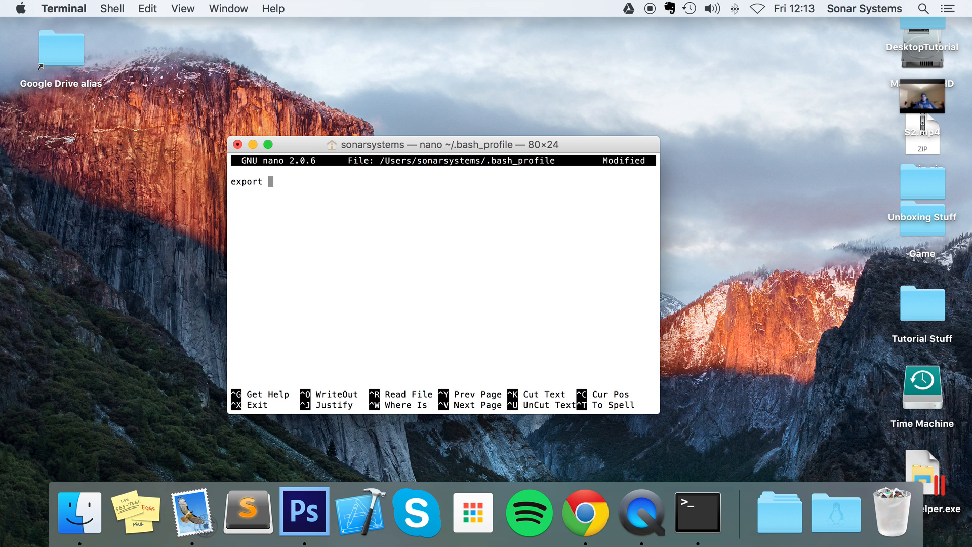
{"action": "type", "text": "VAR56"}
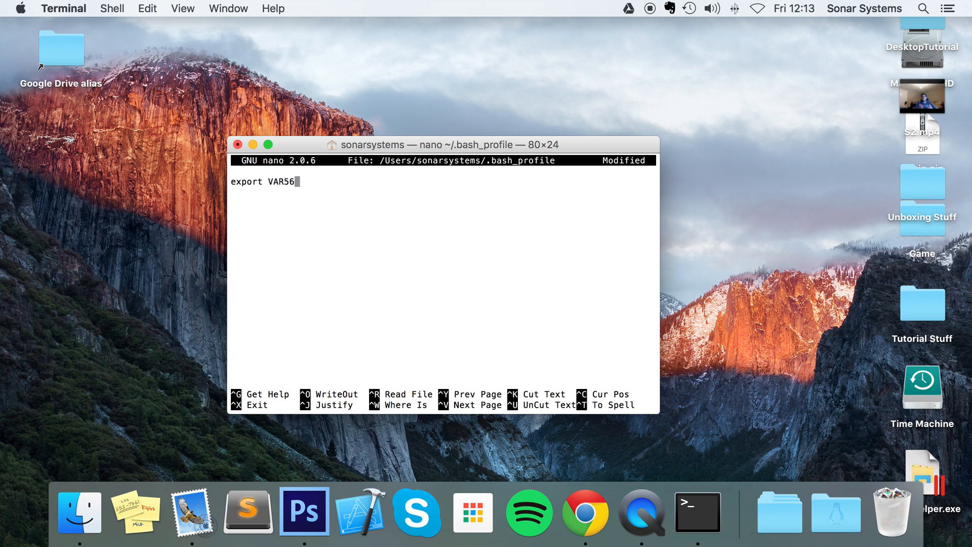
{"action": "type", "text": "="}
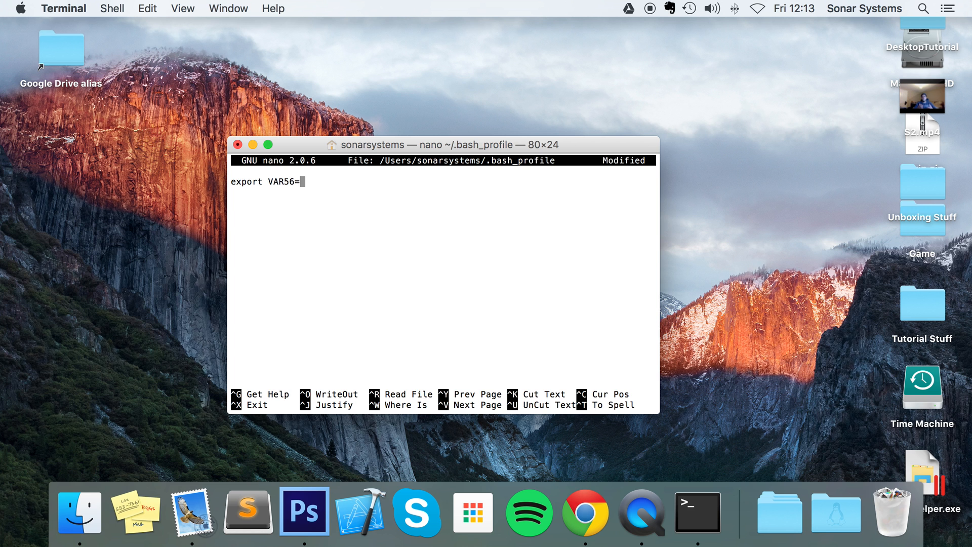
{"action": "type", "text": "89"}
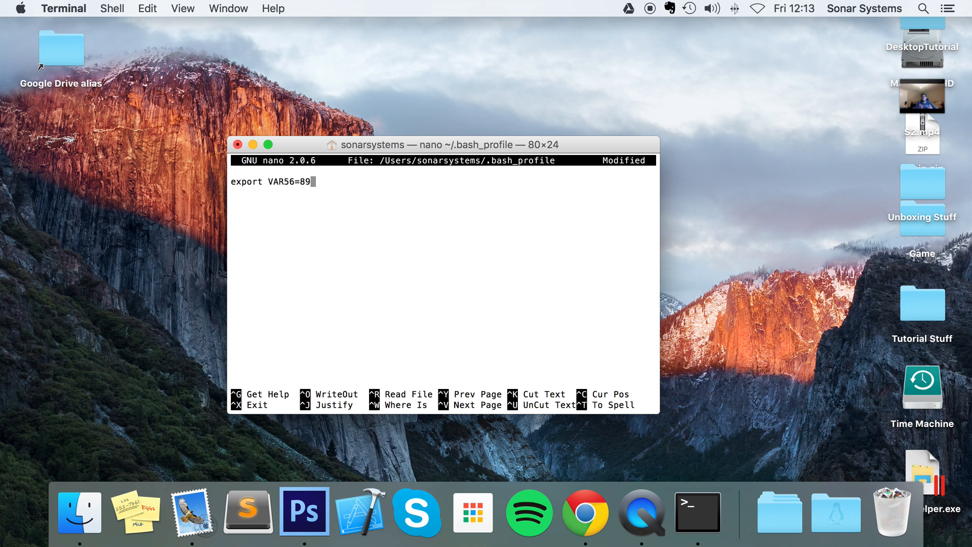
{"action": "key", "text": "ctrl+x"}
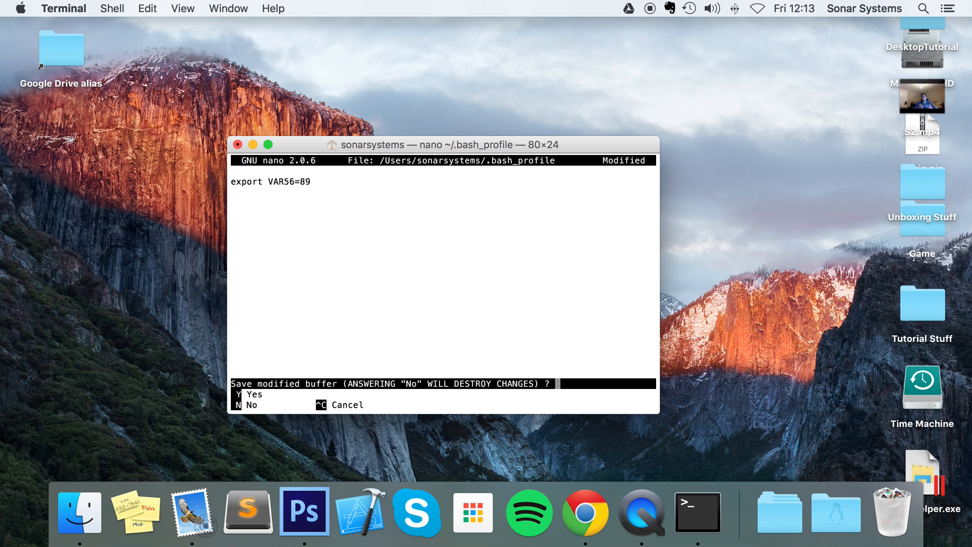
{"action": "key", "text": "y"}
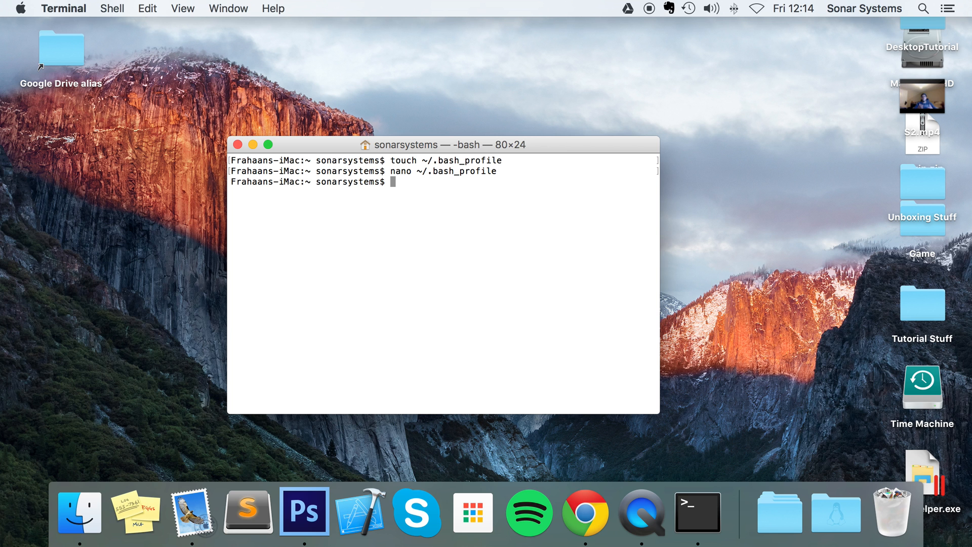
- Echo $VAR56 in the shell, which prints nothing yet
{"action": "type", "text": "echo"}
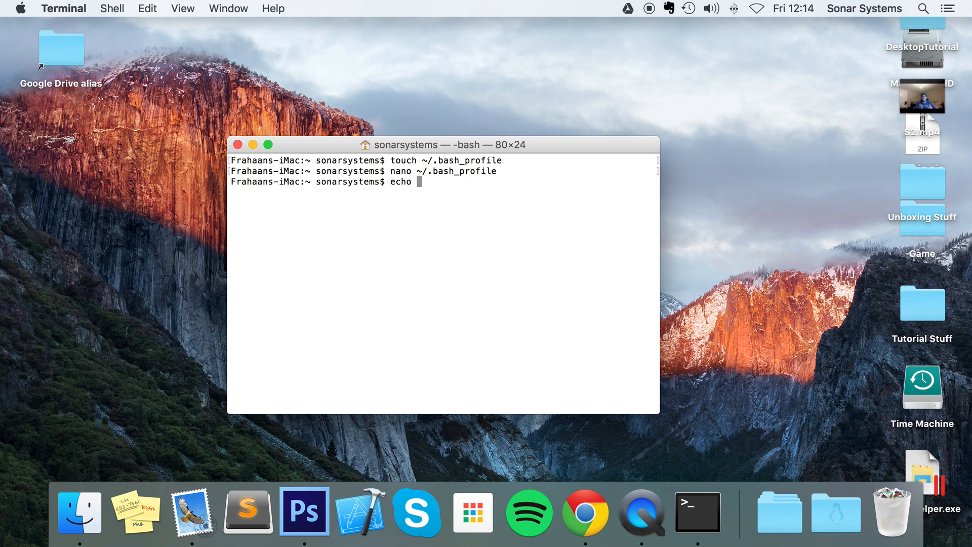
{"action": "type", "text": "$"}
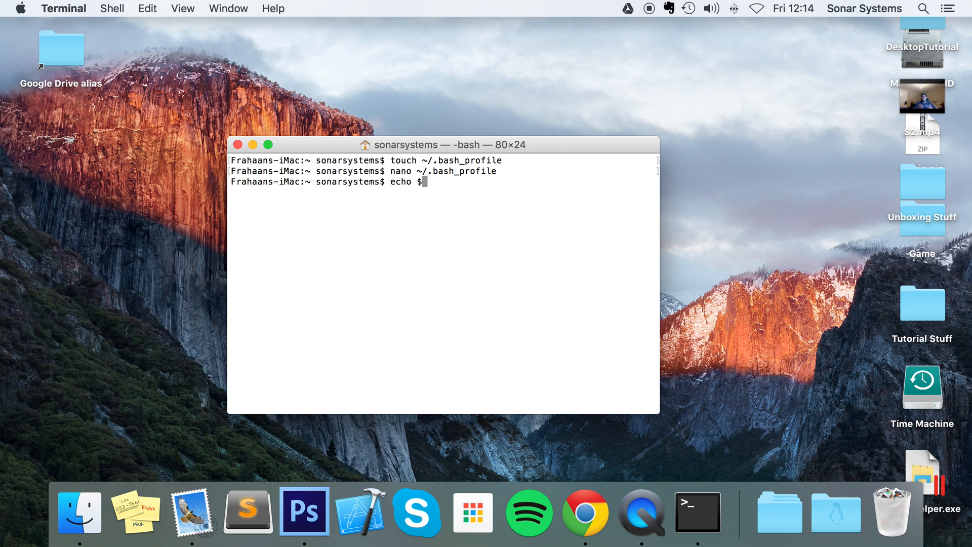
{"action": "type", "text": "VAR"}
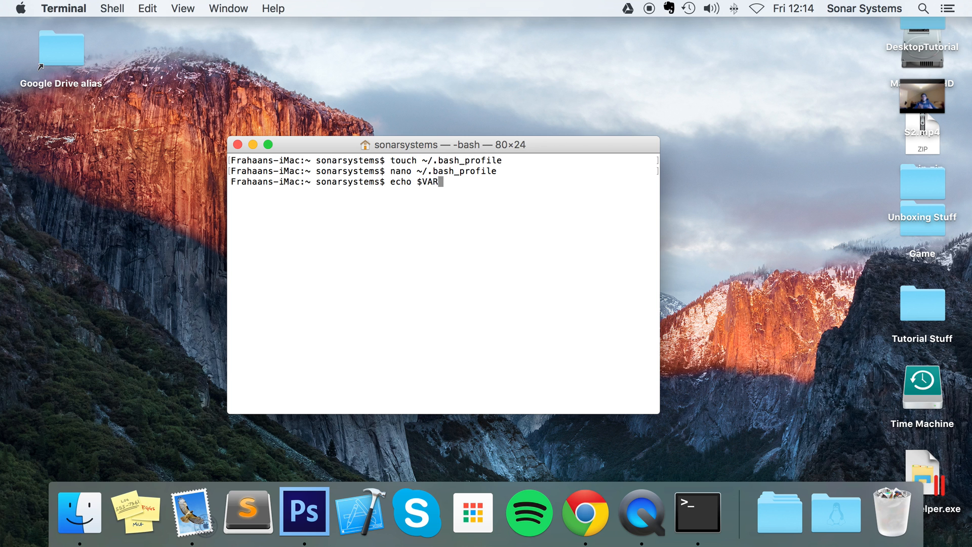
{"action": "type", "text": "58"}
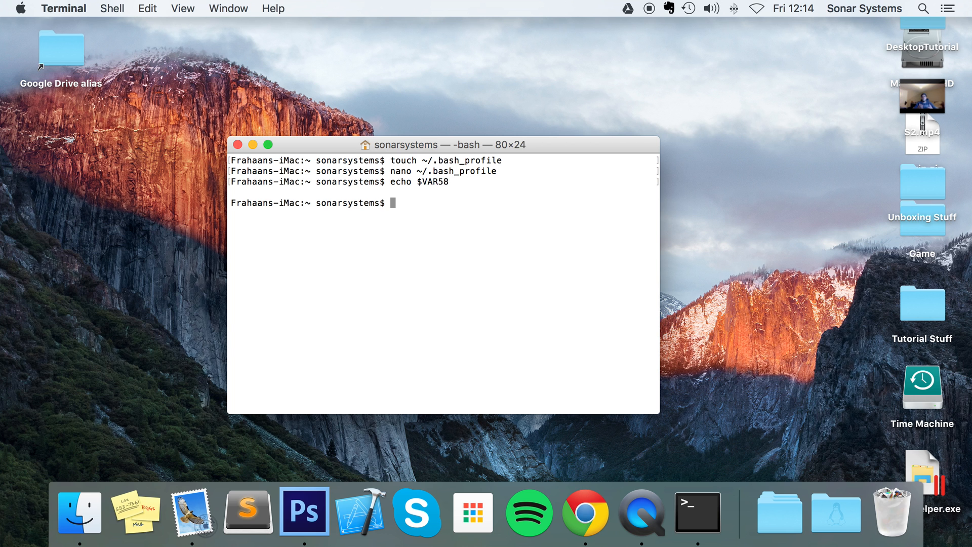
- Reopen ~/.bash_profile in nano and exit back to the prompt
{"action": "type", "text": "nano ~/.bash_profile"}
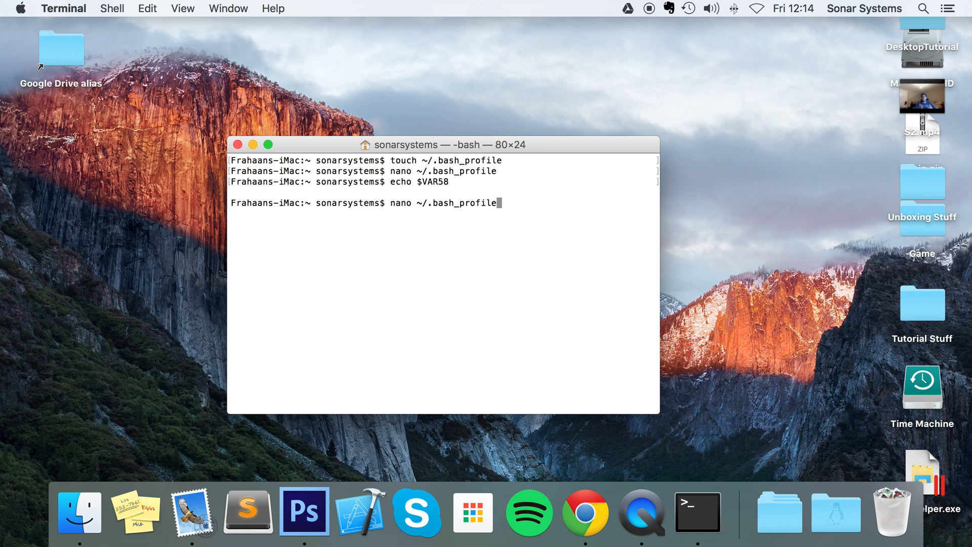
{"action": "key", "text": "Return"}
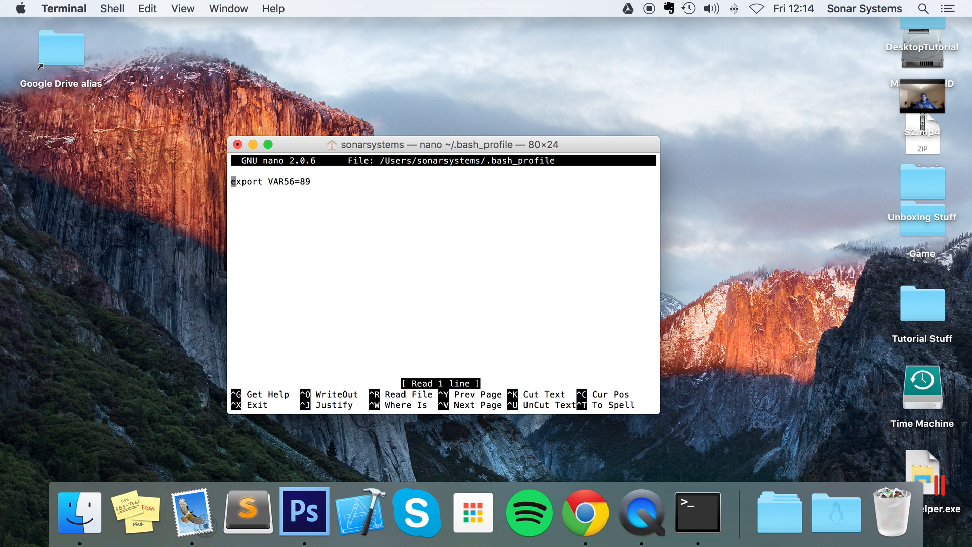
{"action": "key", "text": "ctrl+c"}
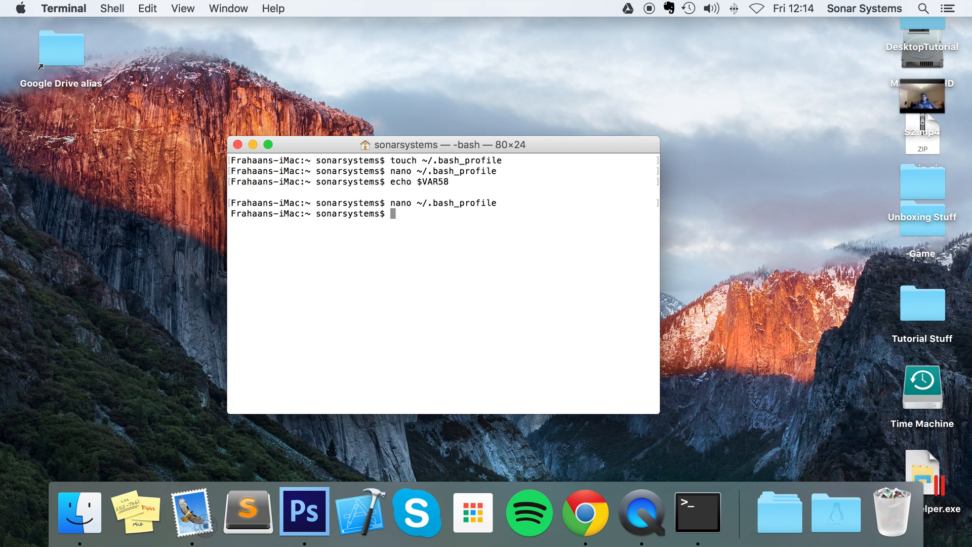
{"action": "type", "text": "nano ~/.bash_profile"}
{"action": "type", "text": "echo $VAR56"}
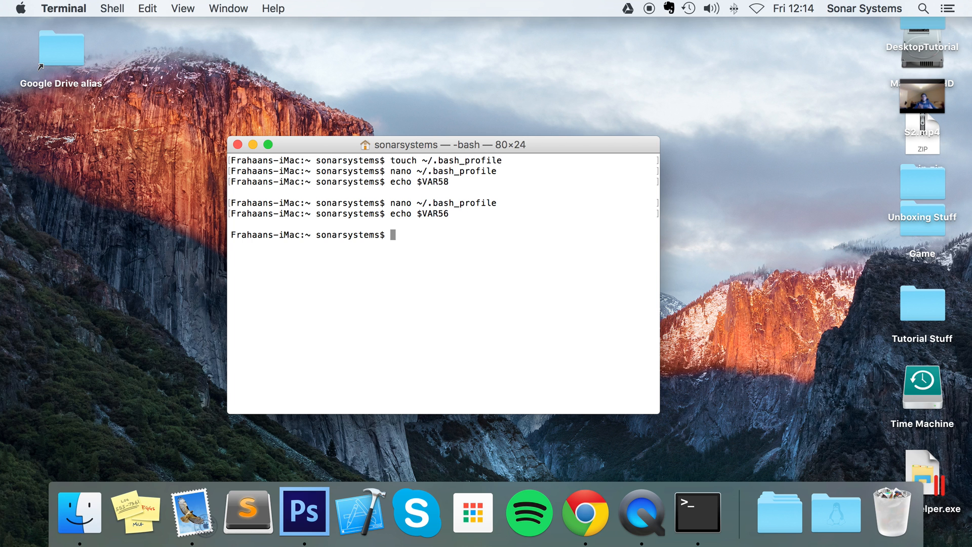
- Load the profile with source ~/.bash_profile so echo $VAR56 prints 89
{"action": "type", "text": "sour"}
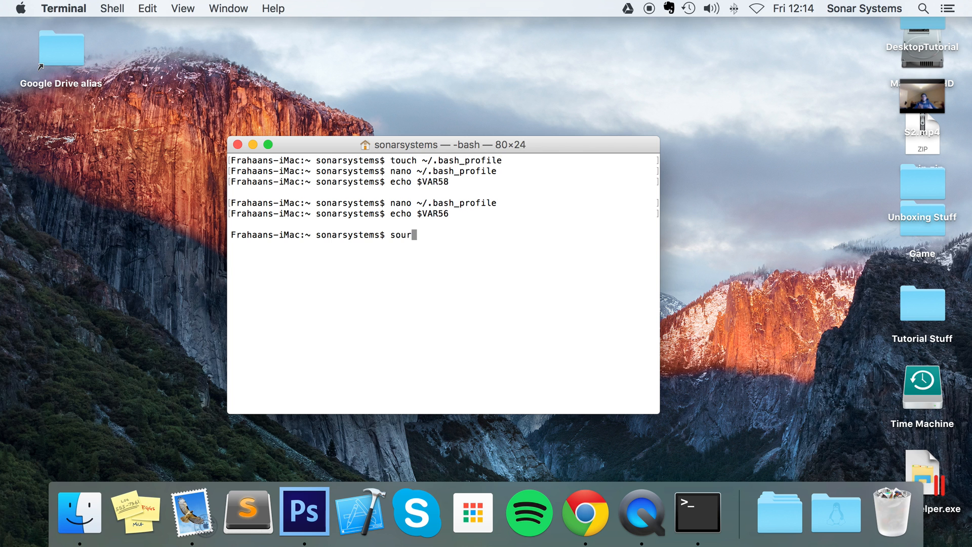
{"action": "type", "text": "ce"}
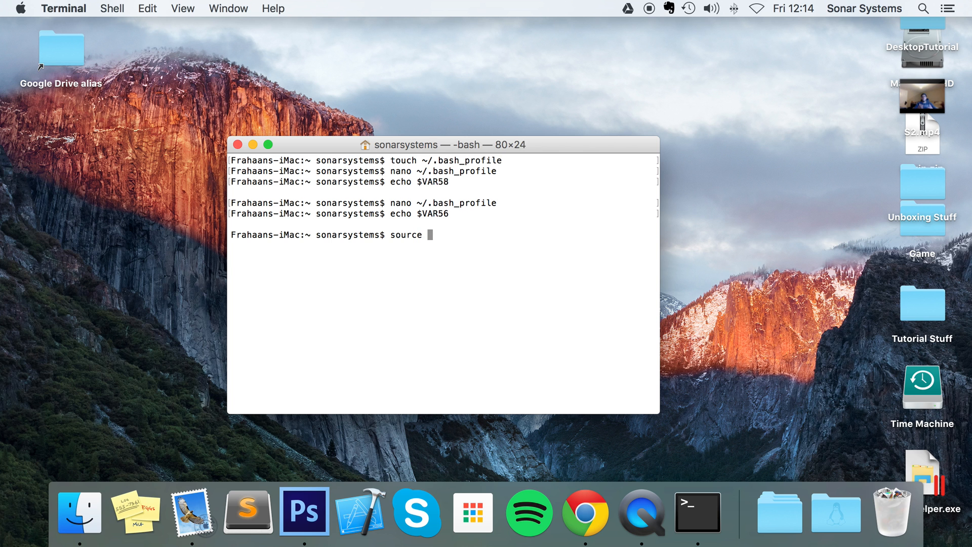
{"action": "type", "text": "~/.ba"}
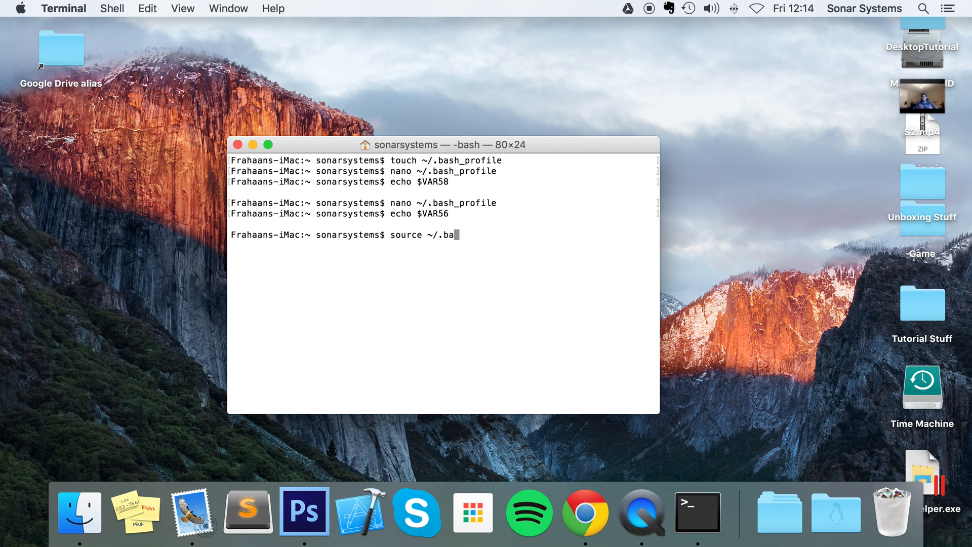
{"action": "type", "text": "sh_profile"}
{"action": "type", "text": "echo $VAR56"}
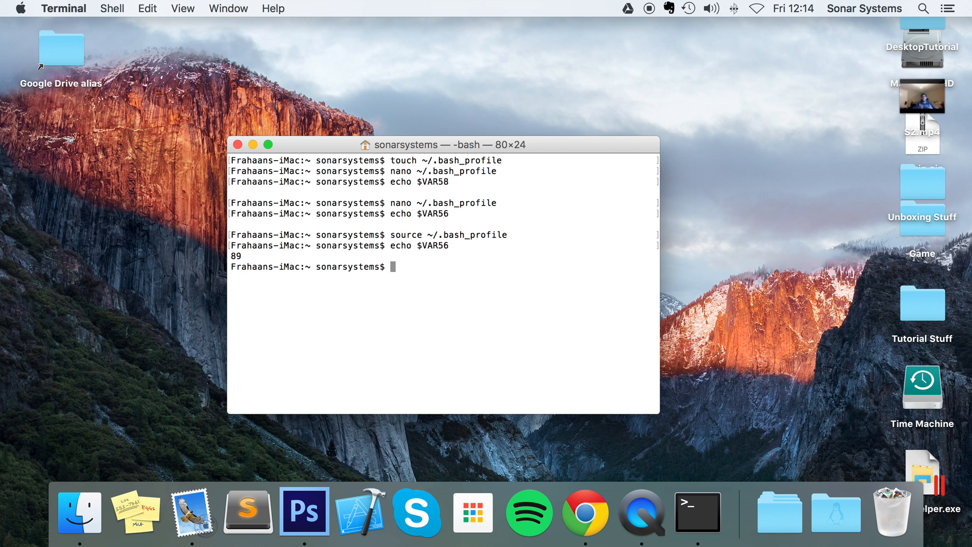
{"action": "type", "text": "open"}
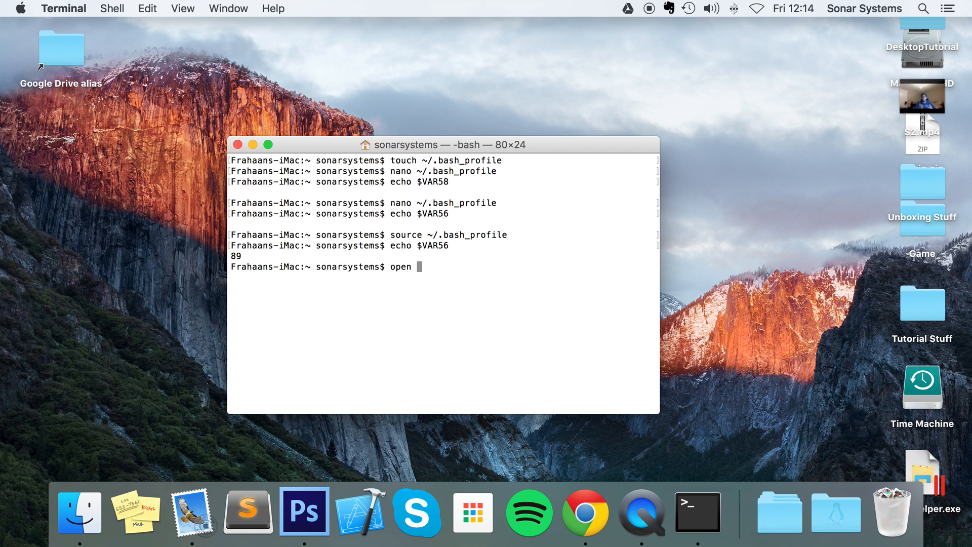
- Open ~/.bash_profile in TextEdit showing export VAR56=89, reposition and close its window
{"action": "type", "text": "~/.bash"}
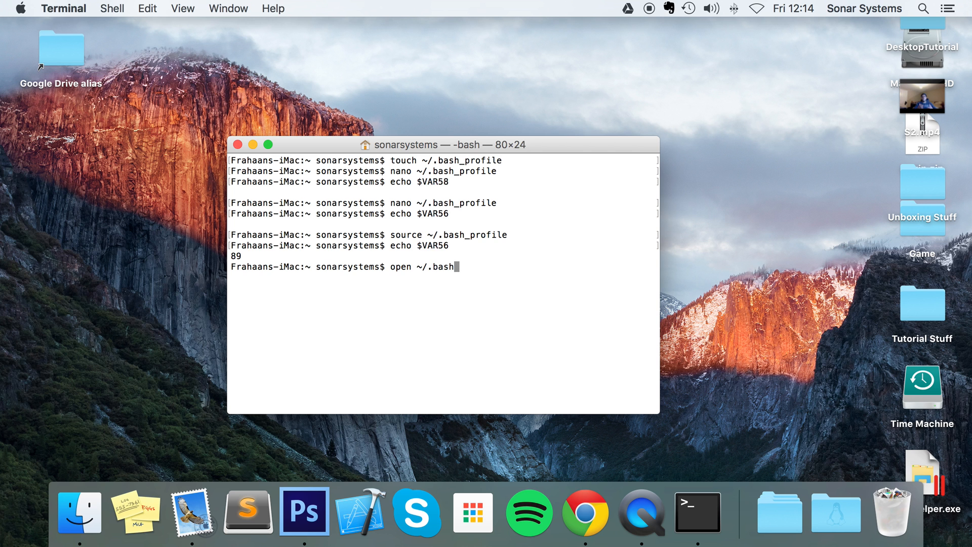
{"action": "type", "text": "_profile"}
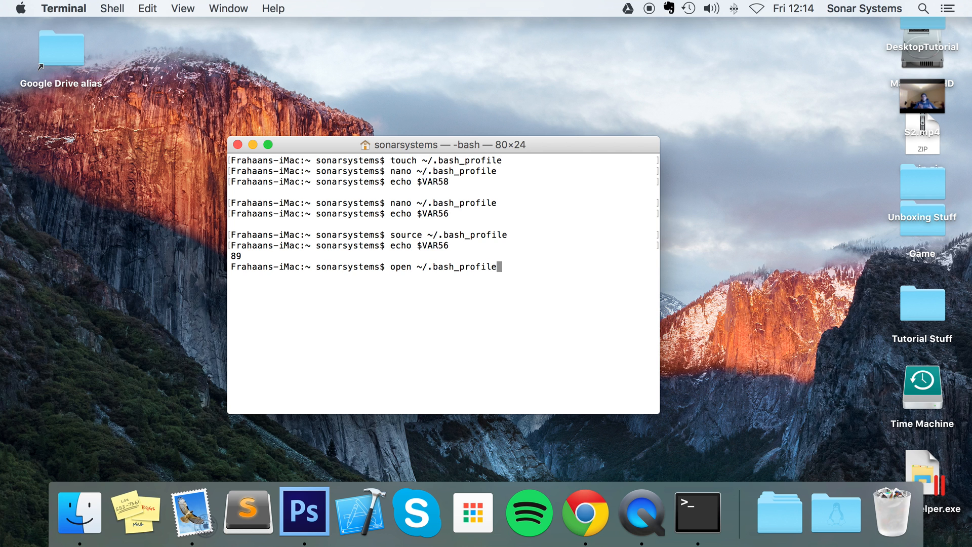
{"action": "key", "text": "Return"}
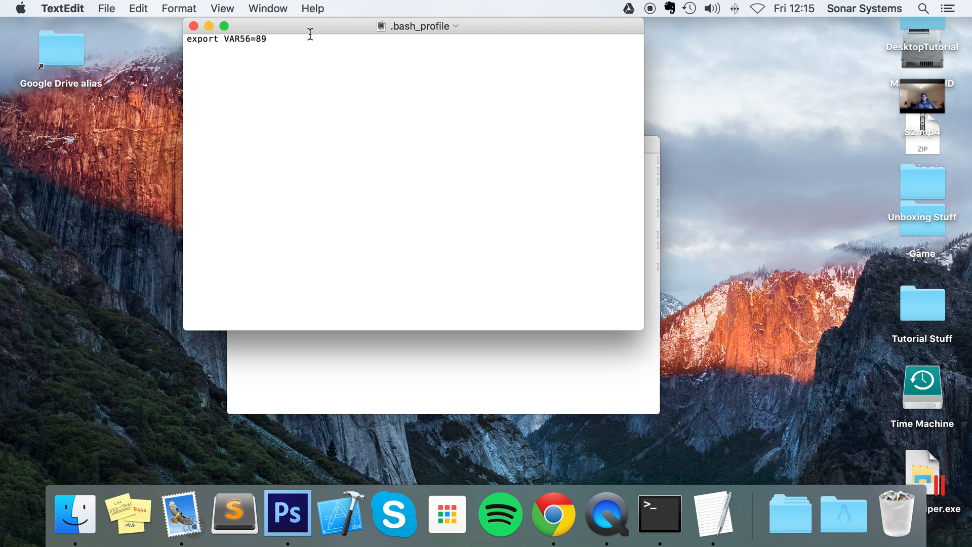
{"action": "left_click_drag", "start_coordinate": [412, 26], "coordinate": [322, 113]}
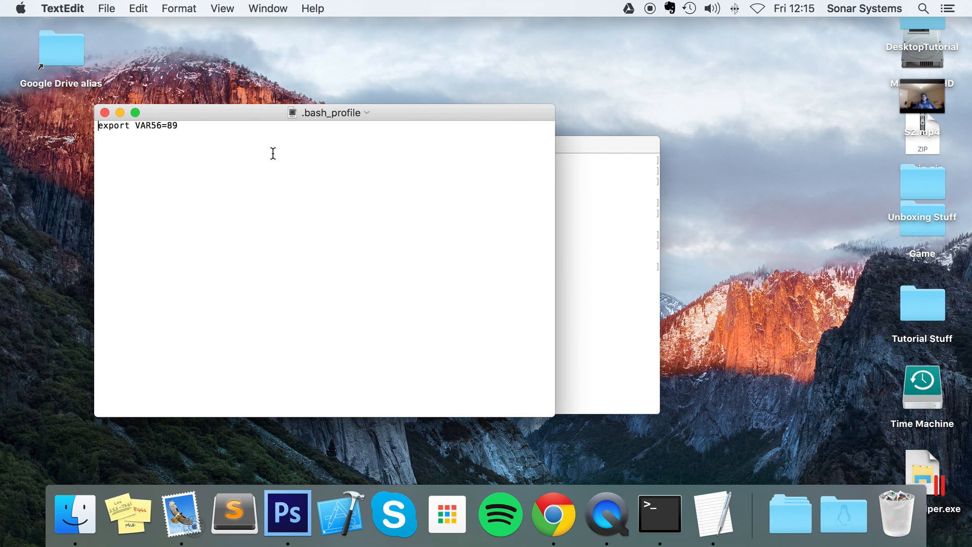
{"action": "mouse_move", "coordinate": [270, 165]}
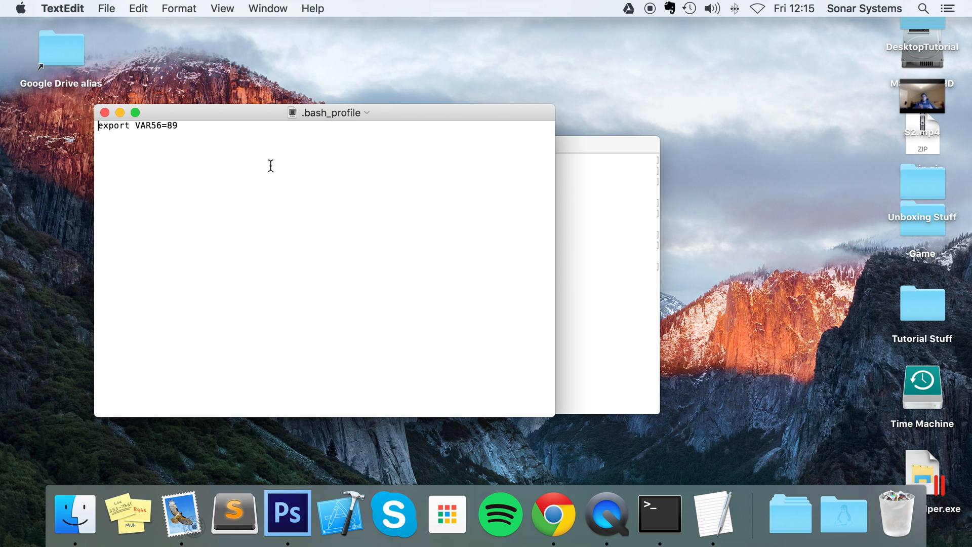
{"action": "left_click", "coordinate": [659, 513]}
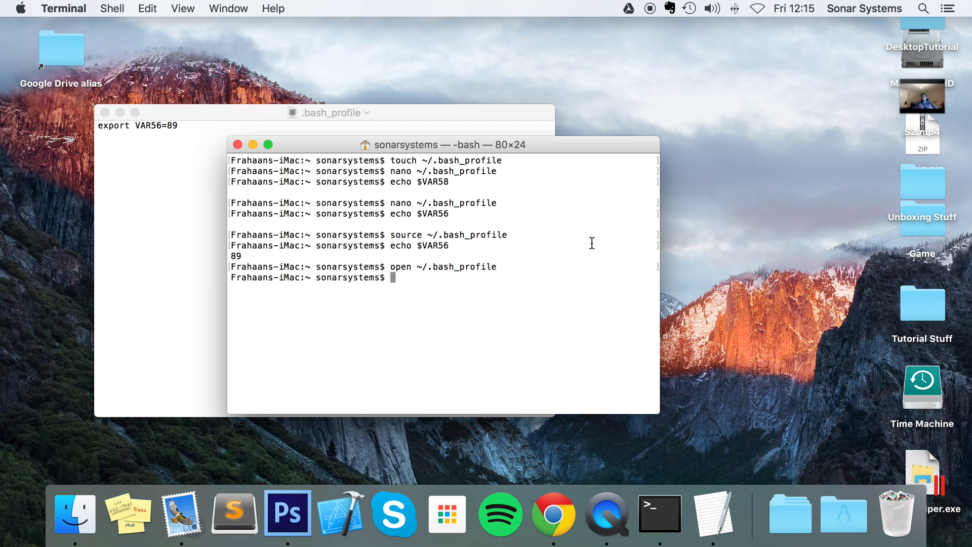
{"action": "mouse_move", "coordinate": [95, 67]}
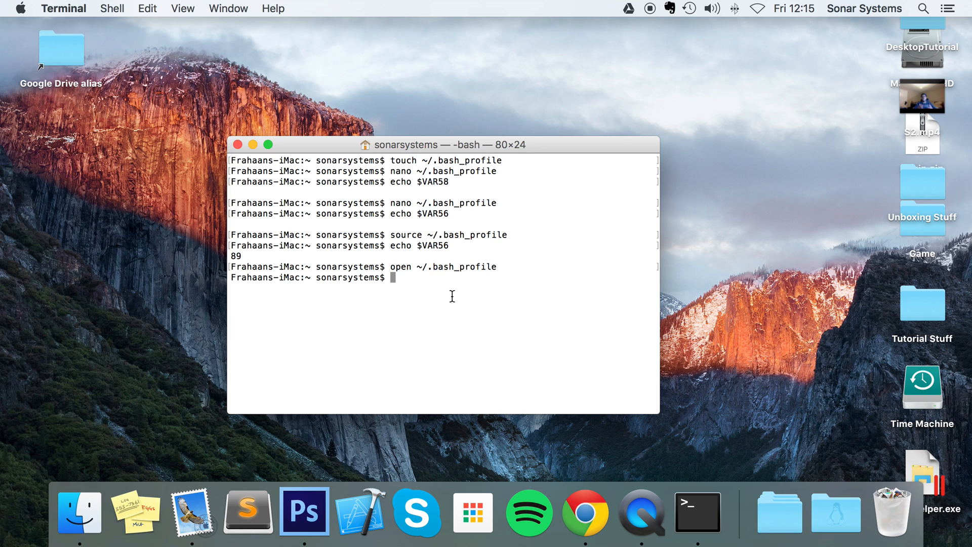
- Clear the terminal and touch ~/.bash_profile again
{"action": "type", "text": "clear"}
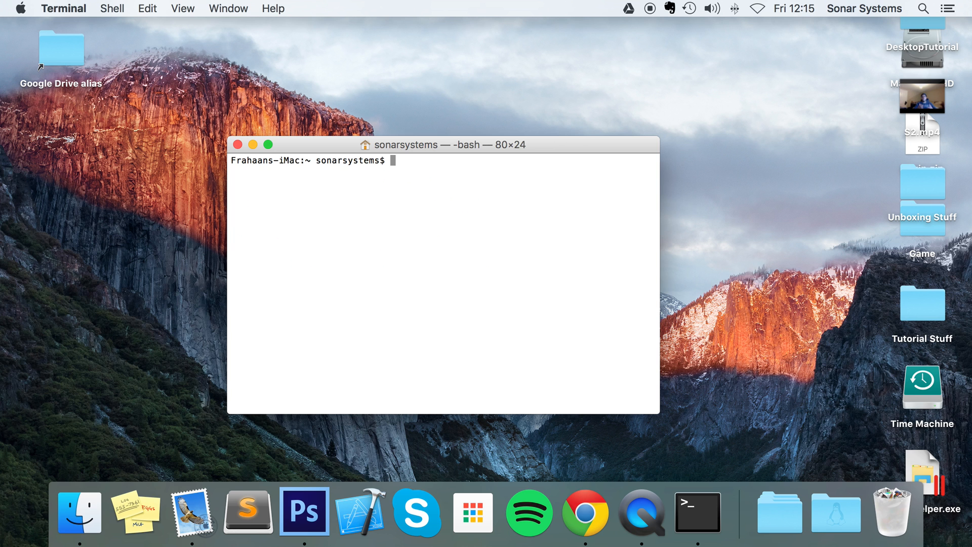
{"action": "type", "text": "touch ~"}
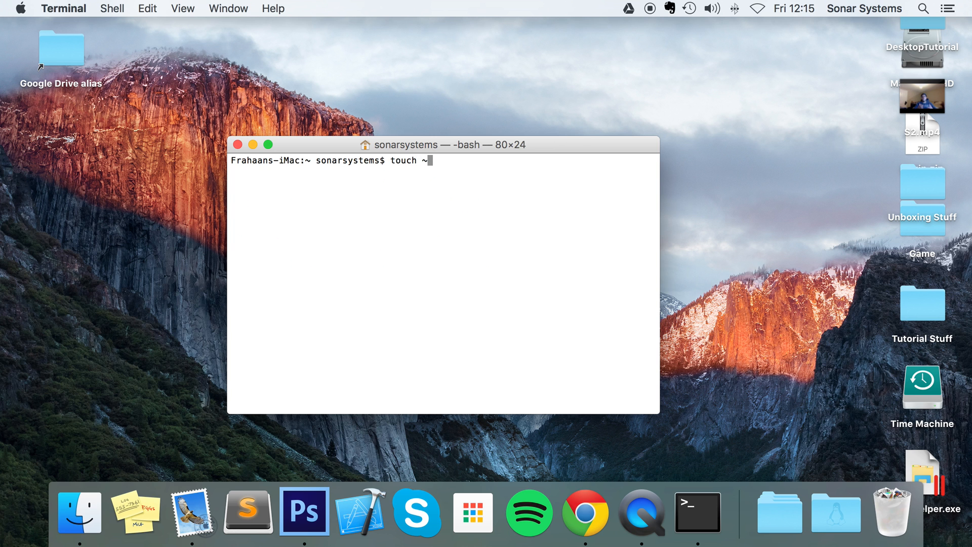
{"action": "type", "text": "/.bash"}
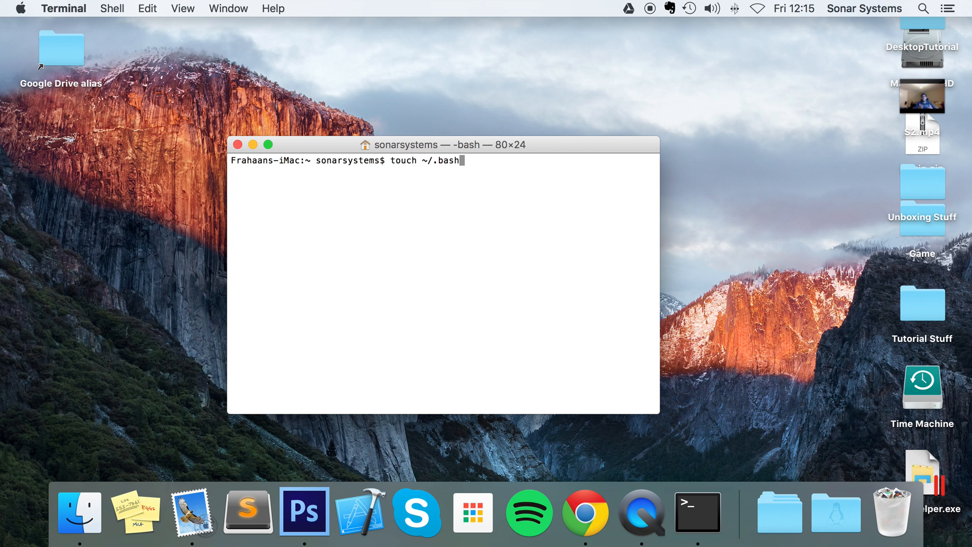
{"action": "type", "text": "_profile"}
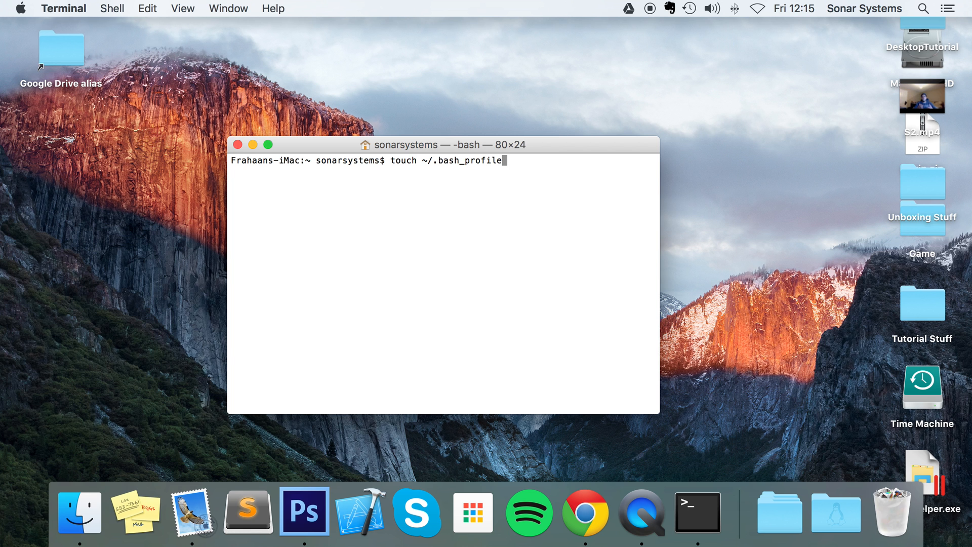
{"action": "key", "text": "Return"}
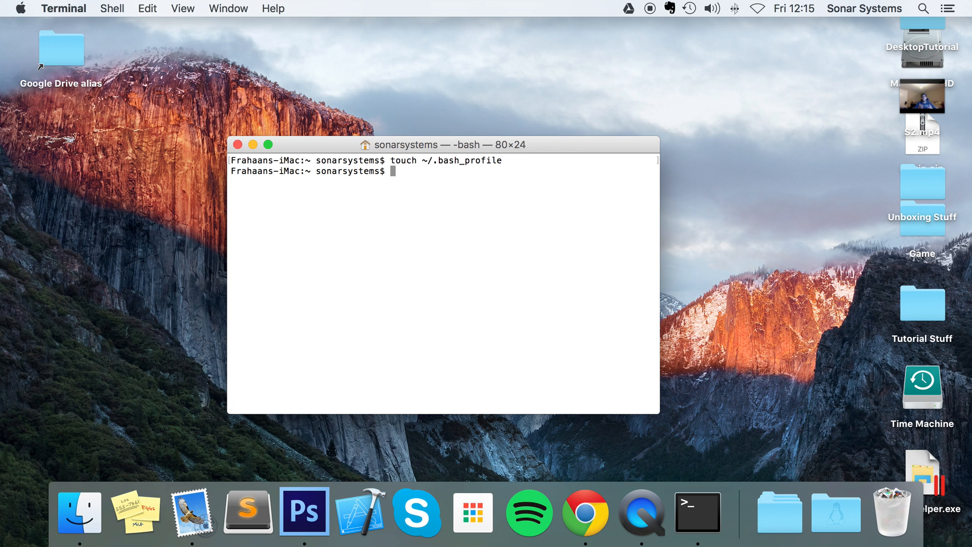
- Run open ~/.bash_profile to bring the profile up in TextEdit
{"action": "type", "text": "n"}
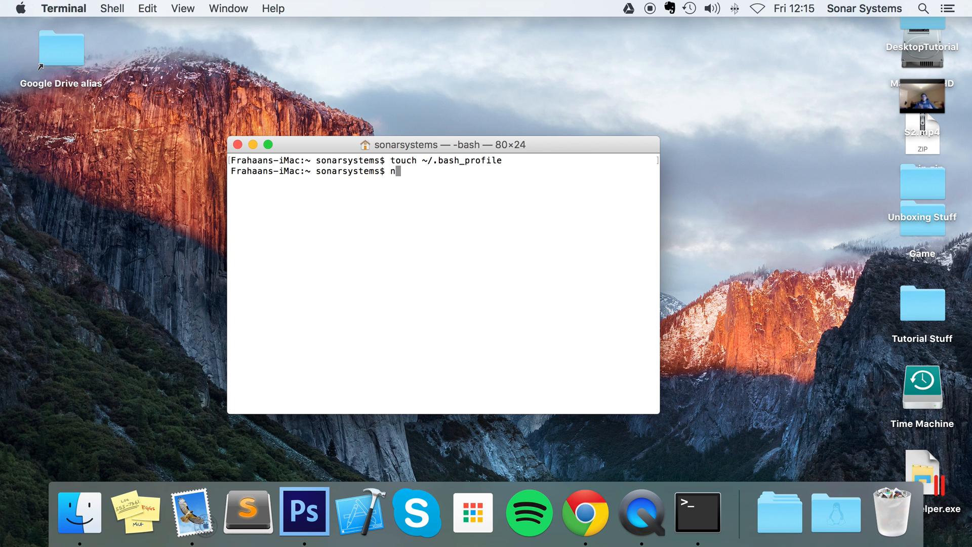
{"action": "type", "text": "o"}
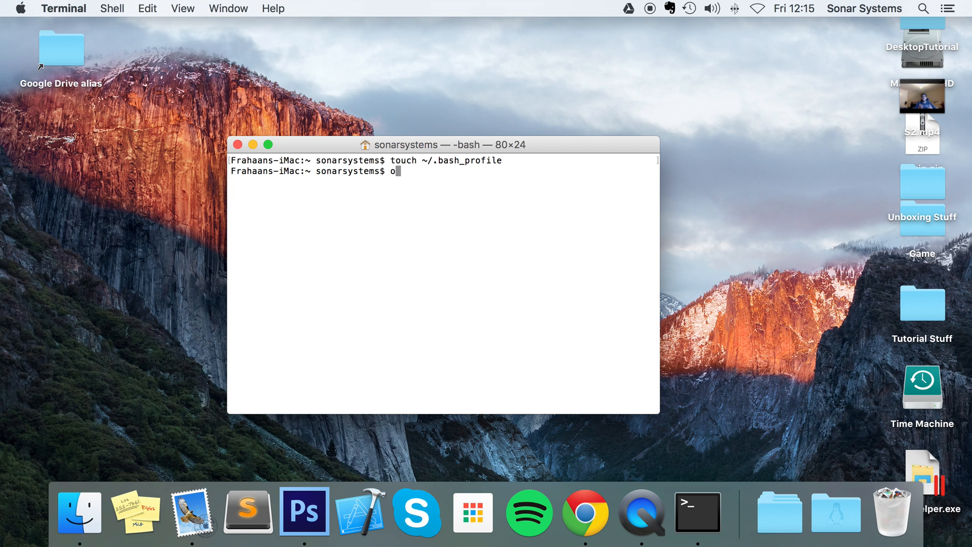
{"action": "type", "text": "pen ~/"}
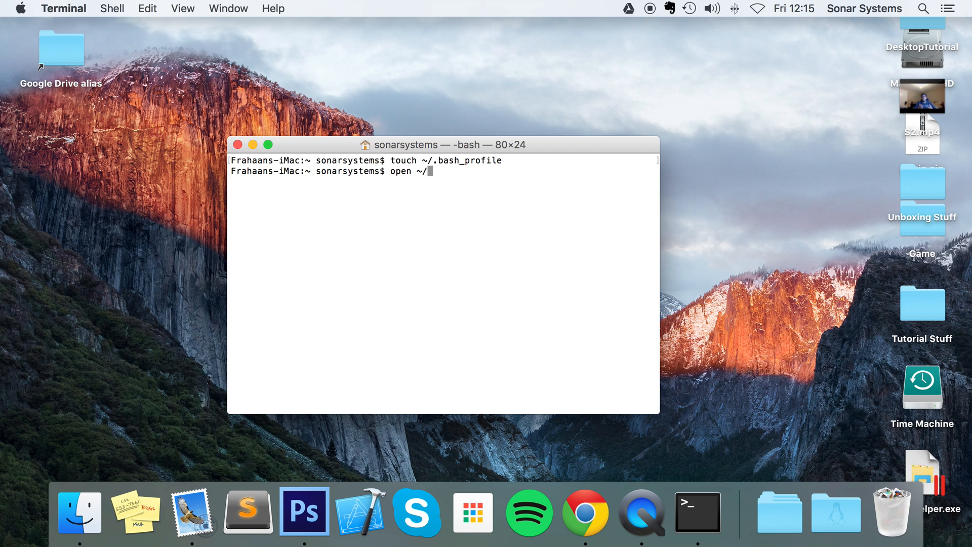
{"action": "type", "text": "ba"}
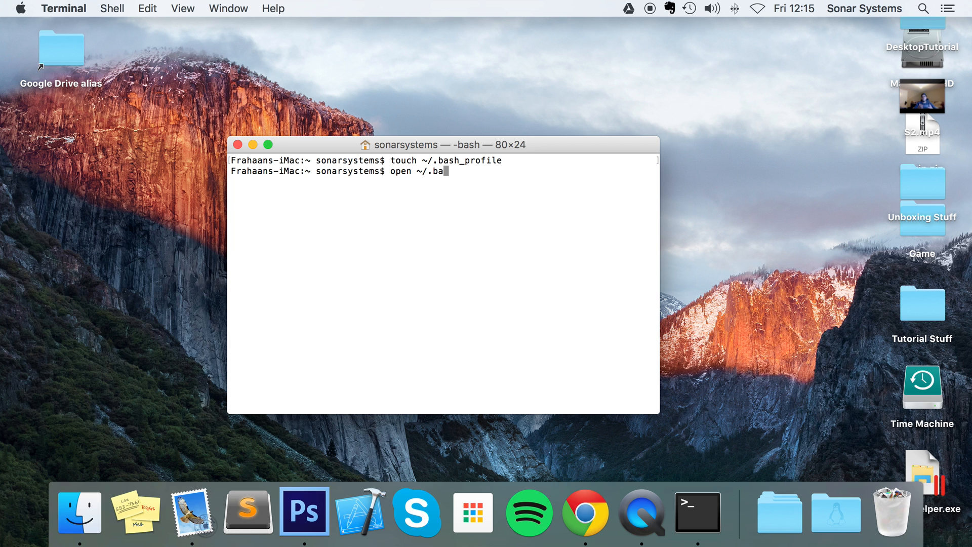
{"action": "type", "text": "sh_profil"}
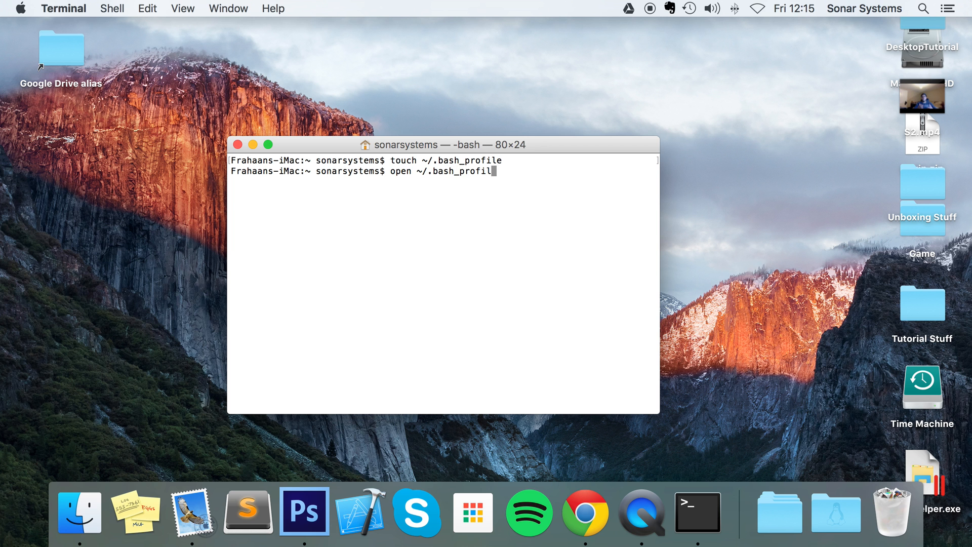
{"action": "key", "text": "Return"}
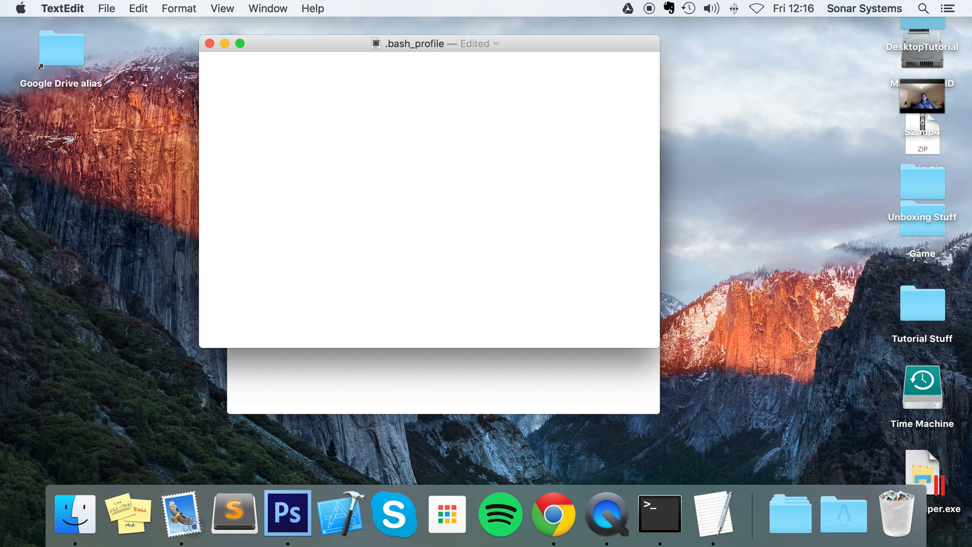
- Replace the export line in the TextEdit profile with an unset VAR56 line
{"action": "type", "text": "unset"}
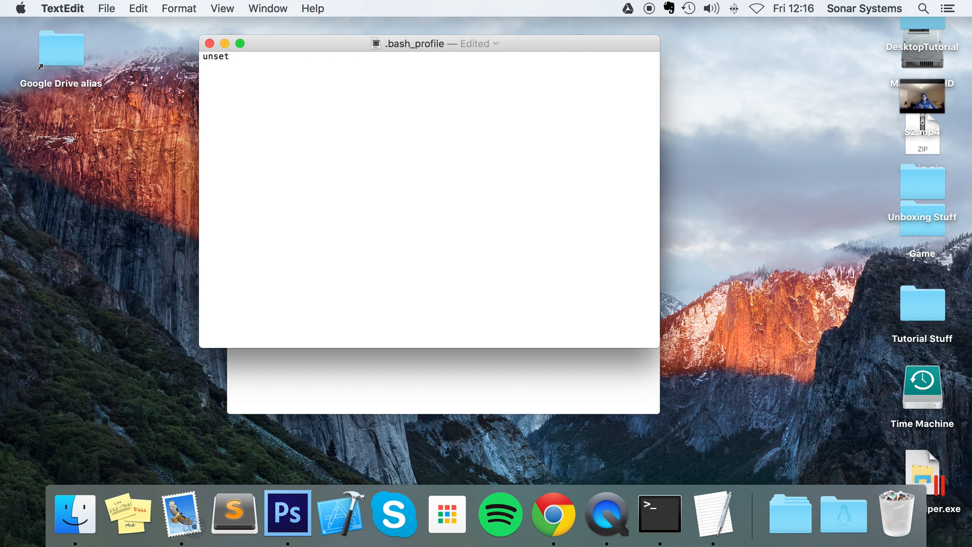
{"action": "type", "text": "VA"}
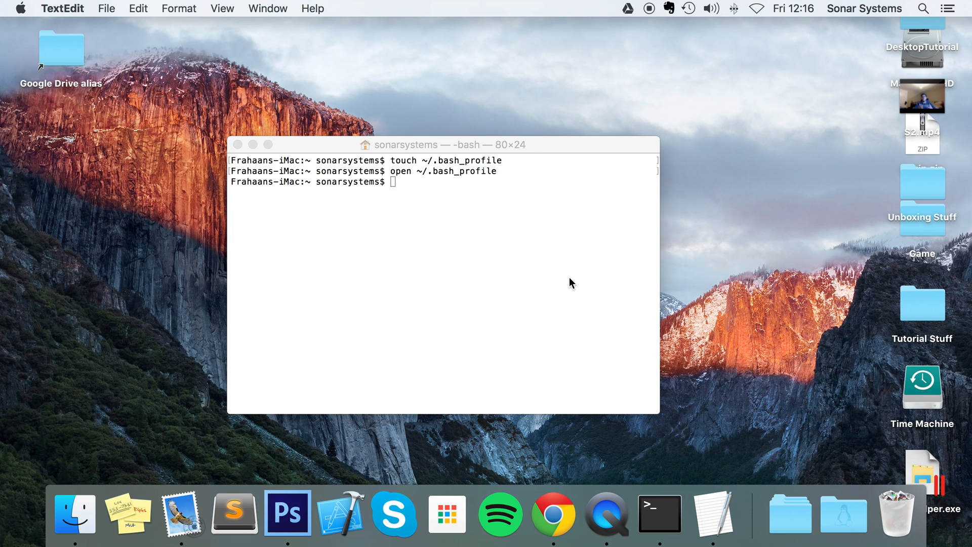
- Back in Terminal, clear, touch and source ~/.bash_profile, then enter open ~/.bash_profile
{"action": "left_click", "coordinate": [442, 145]}
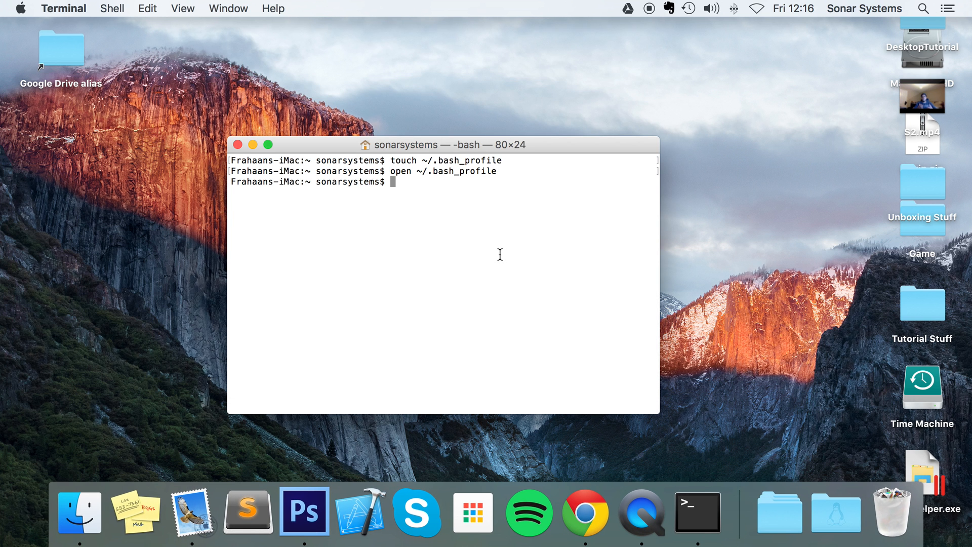
{"action": "type", "text": "clear"}
{"action": "type", "text": "echo $VAR56"}
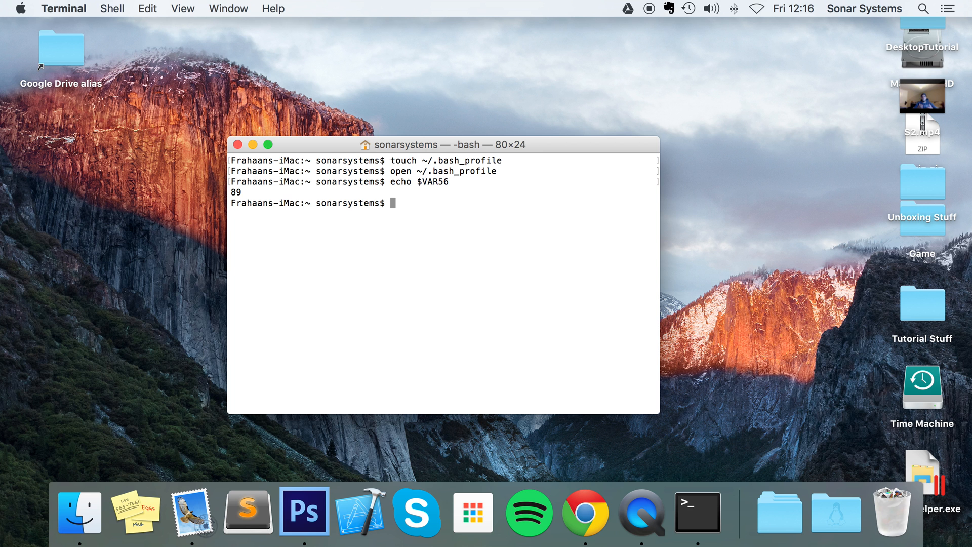
{"action": "type", "text": "touch ~/.bash_profile"}
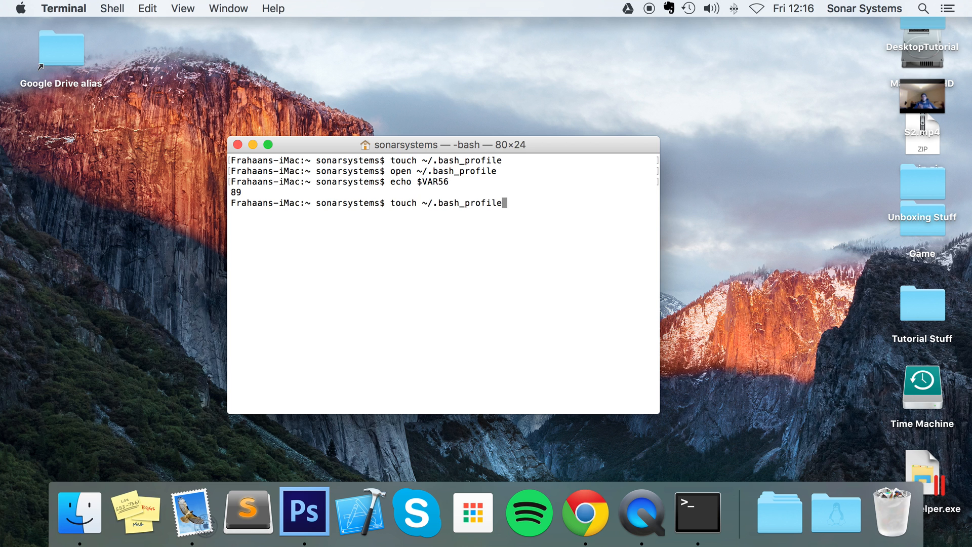
{"action": "type", "text": "source ~/.bash_profile"}
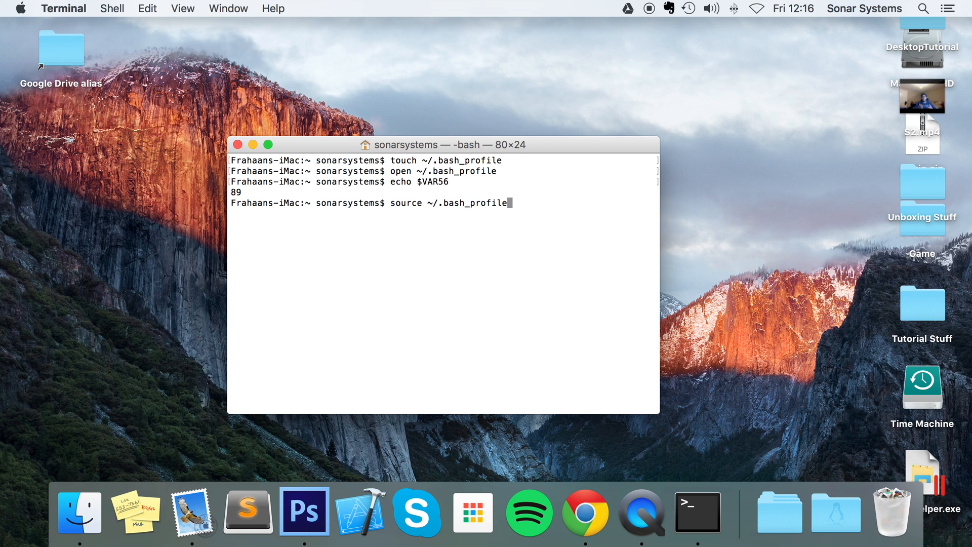
{"action": "type", "text": "open ~/.bash_profile"}
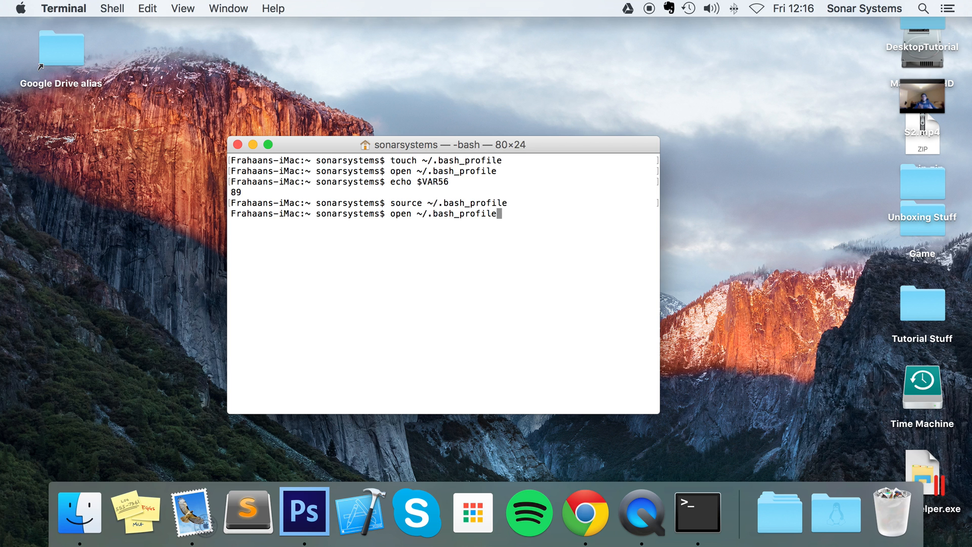